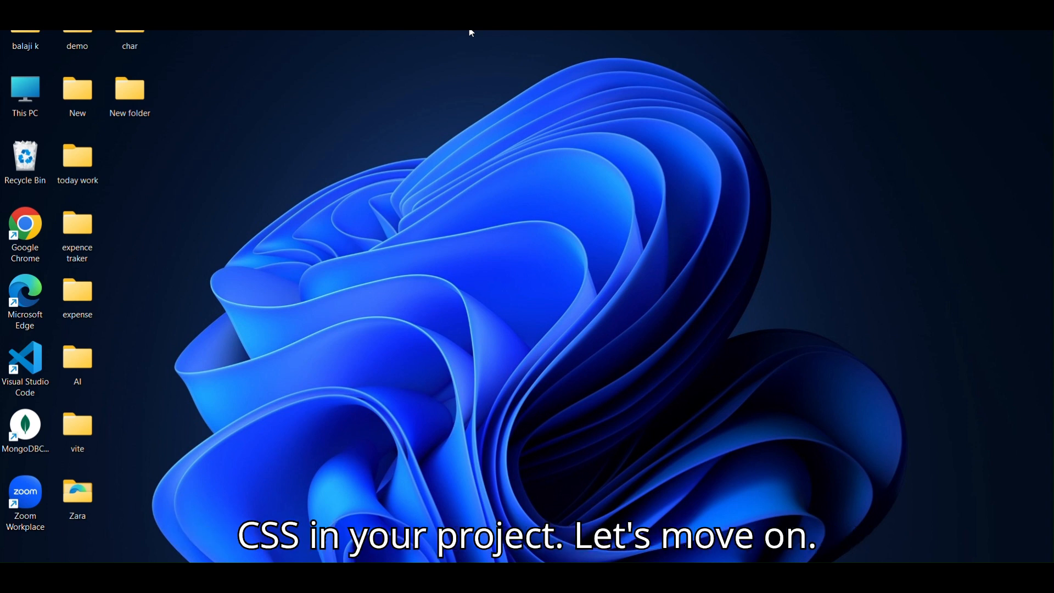
pyautogui.moveTo(272, 255)
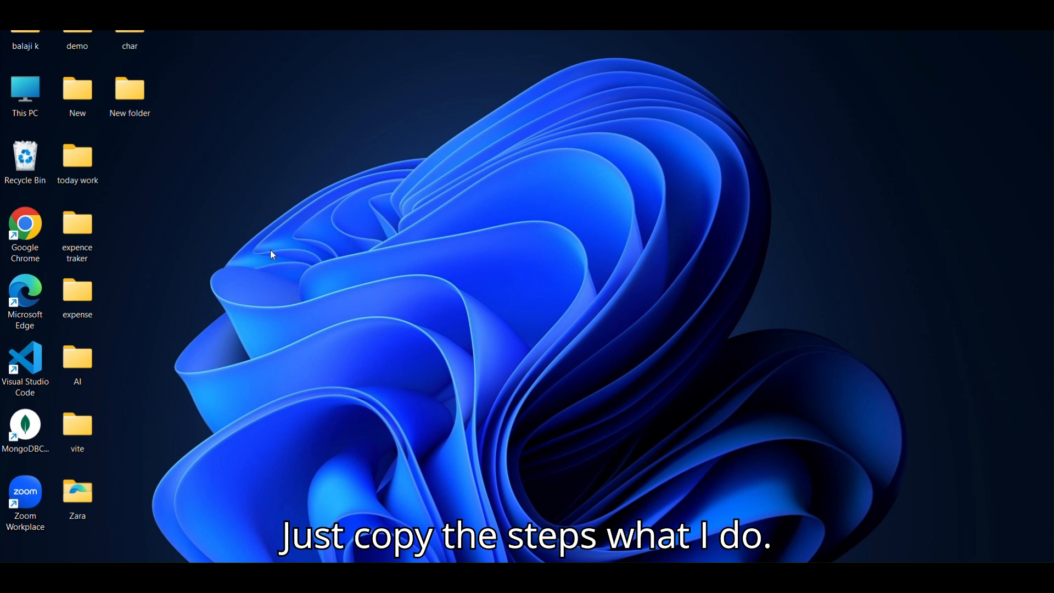
# Create a desktop folder named vite_install and open it in VS Code
pyautogui.rightClick(272, 255)
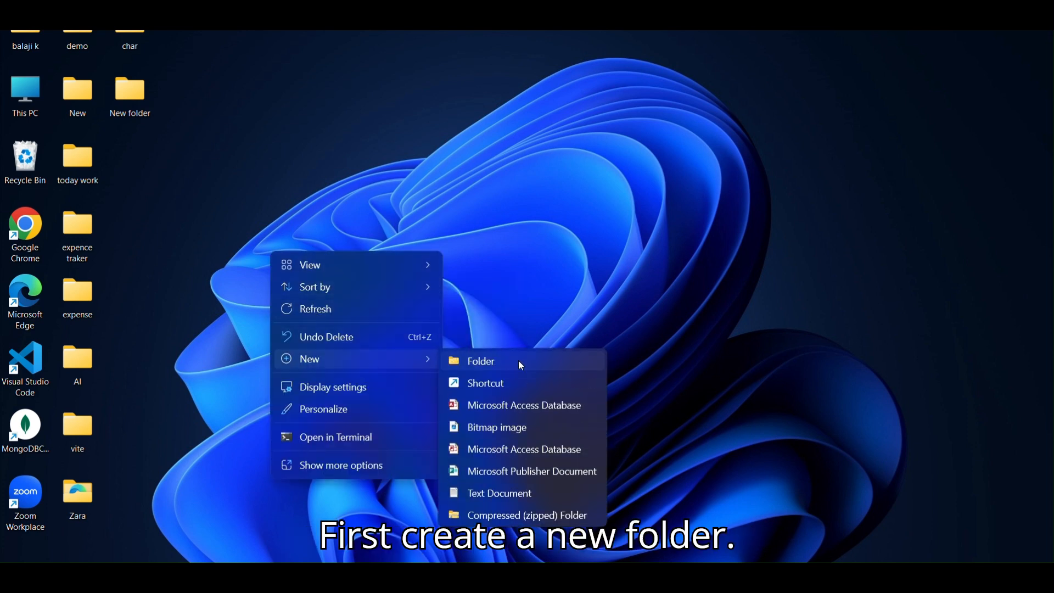
pyautogui.click(479, 361)
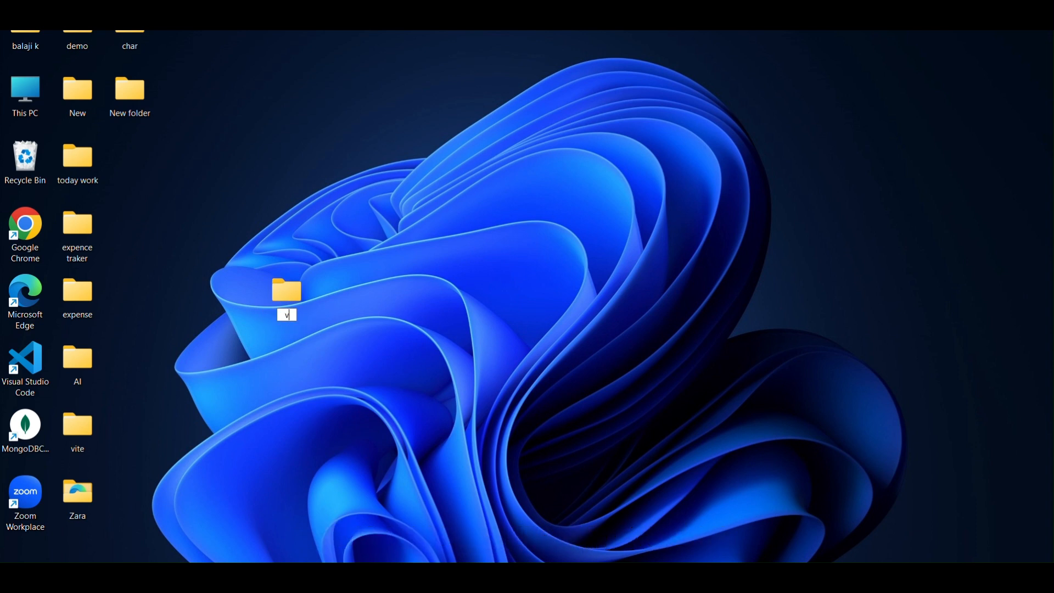
pyautogui.write('vite_')
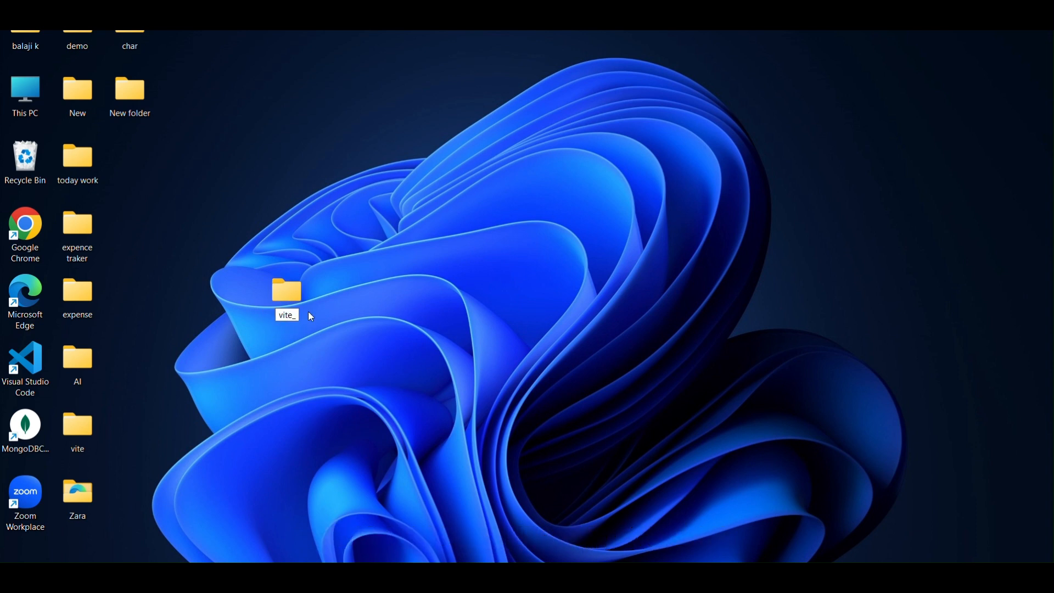
pyautogui.write('install')
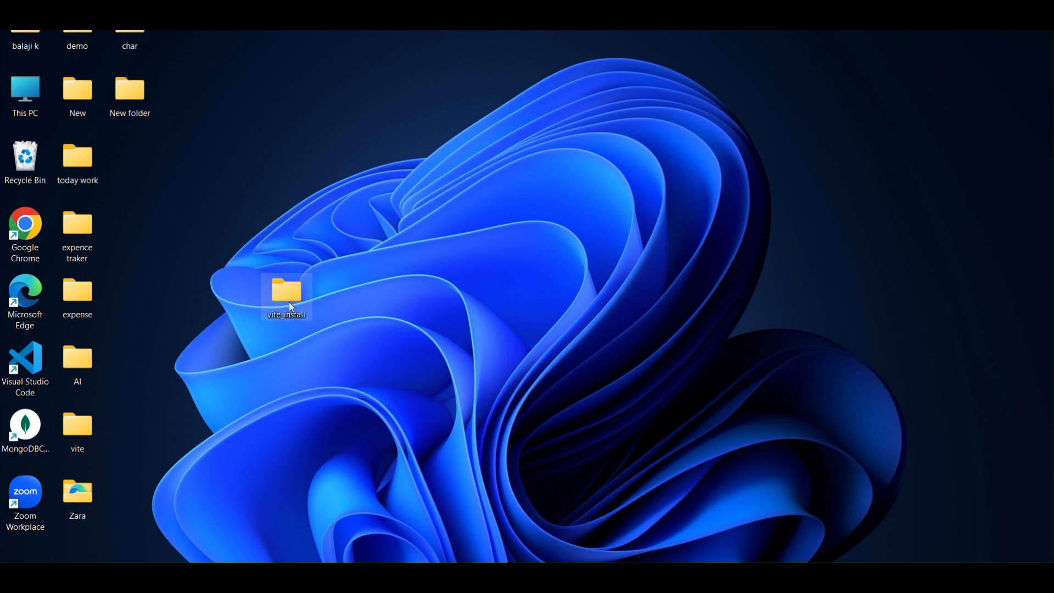
pyautogui.doubleClick(285, 295)
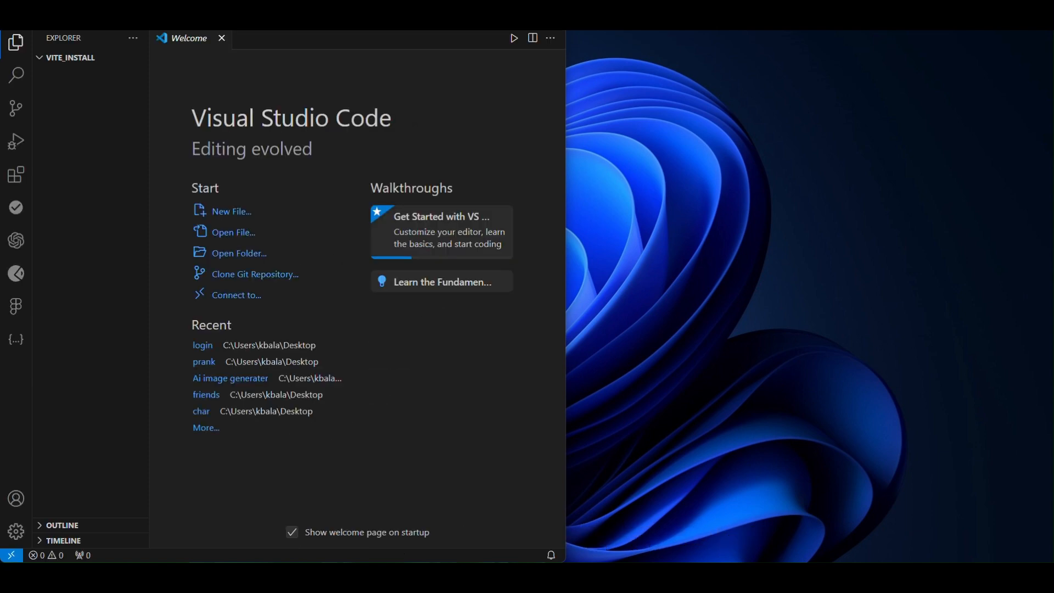
# Close the Welcome page and open a new PowerShell terminal in vite_install
pyautogui.click(221, 38)
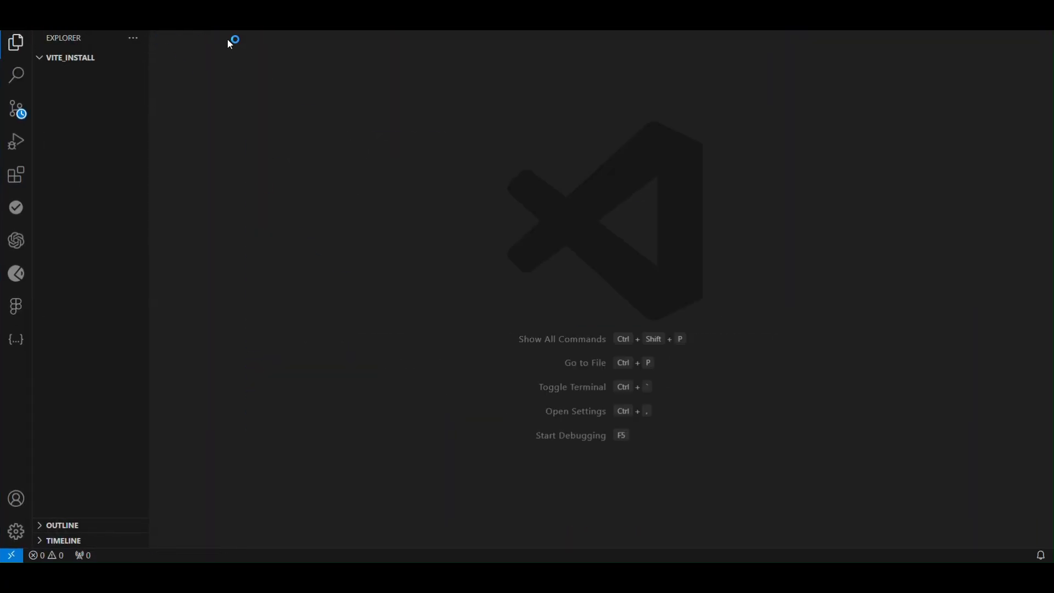
pyautogui.click(229, 42)
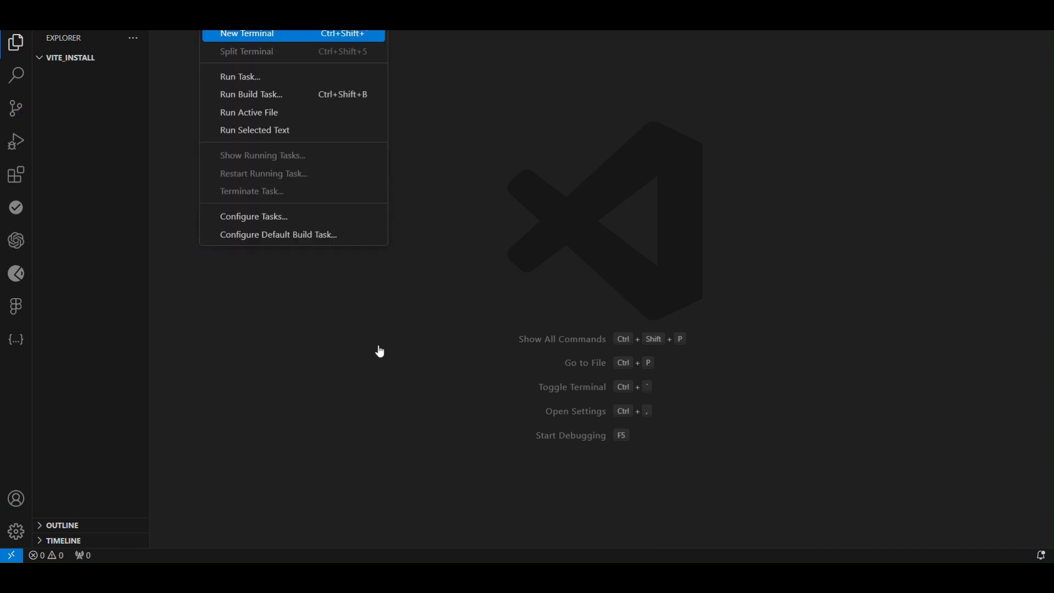
pyautogui.click(246, 34)
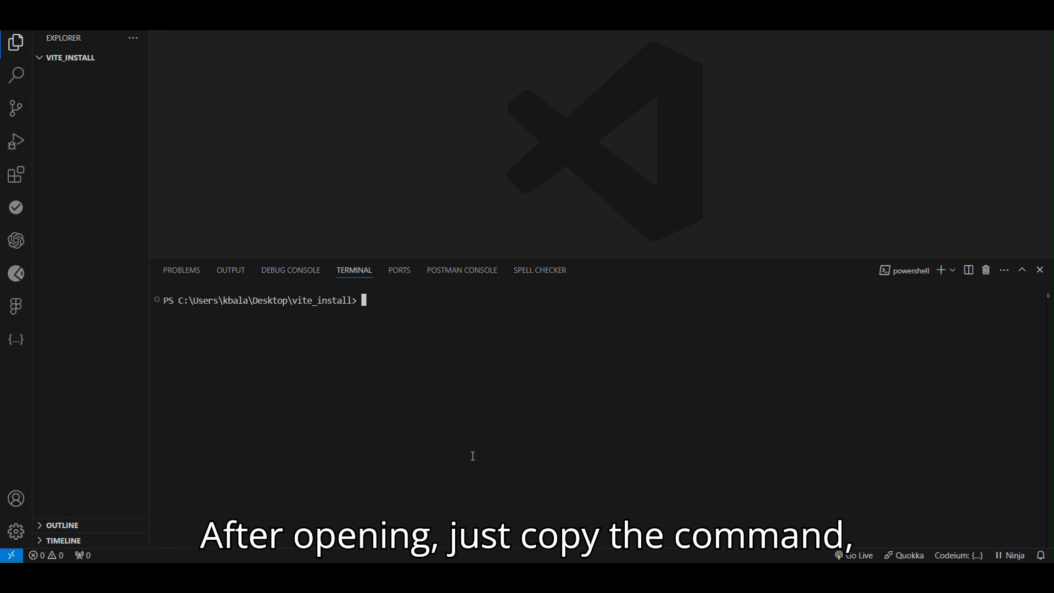
# Enter 'npm create vite@latest my_project -- --template react', then erase the template name
pyautogui.write('npm c')
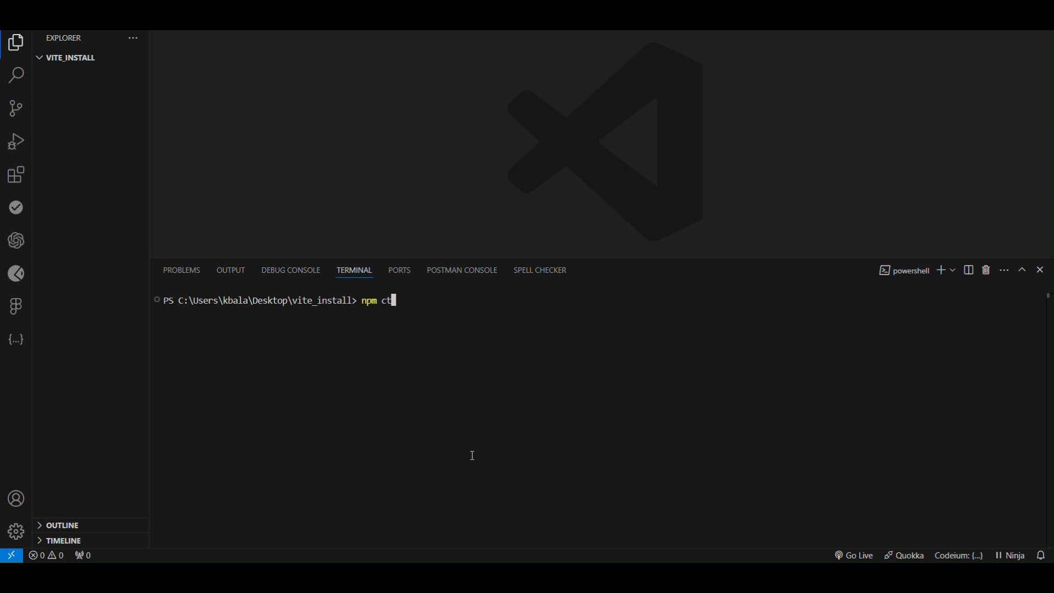
pyautogui.write('reate')
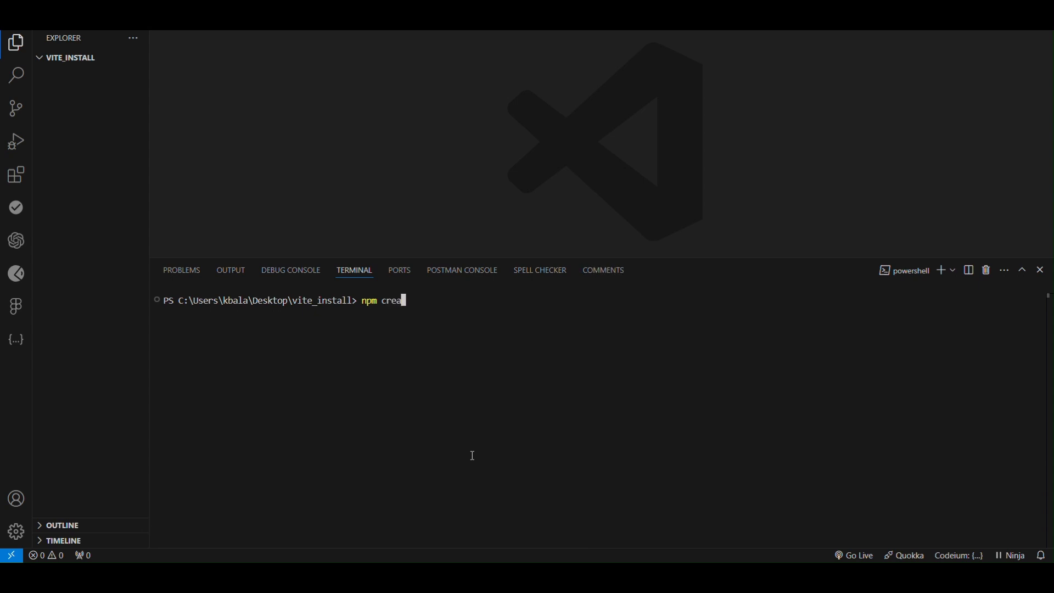
pyautogui.write('te vite@')
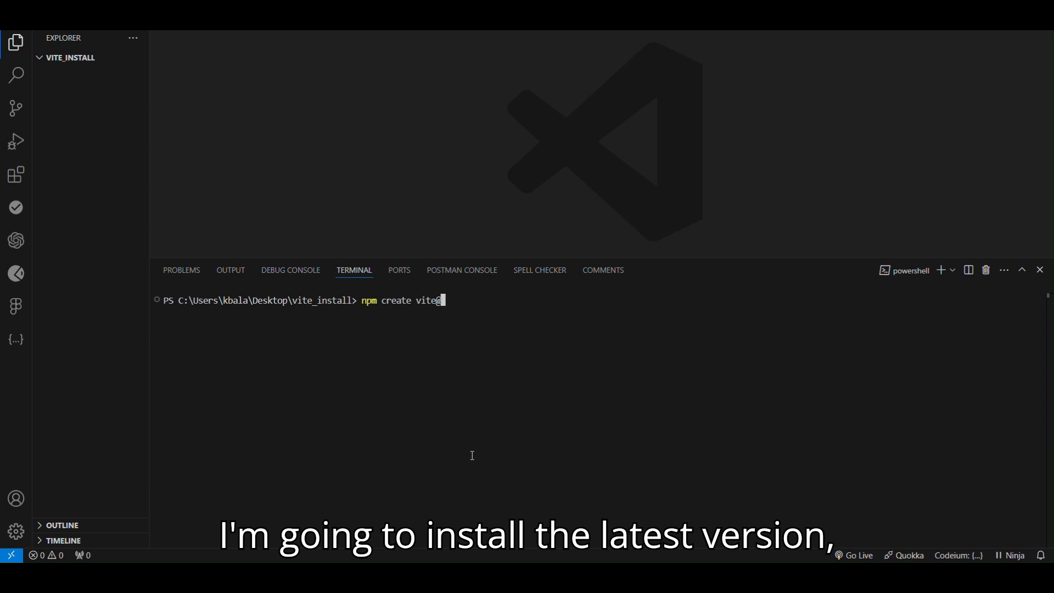
pyautogui.write('latest')
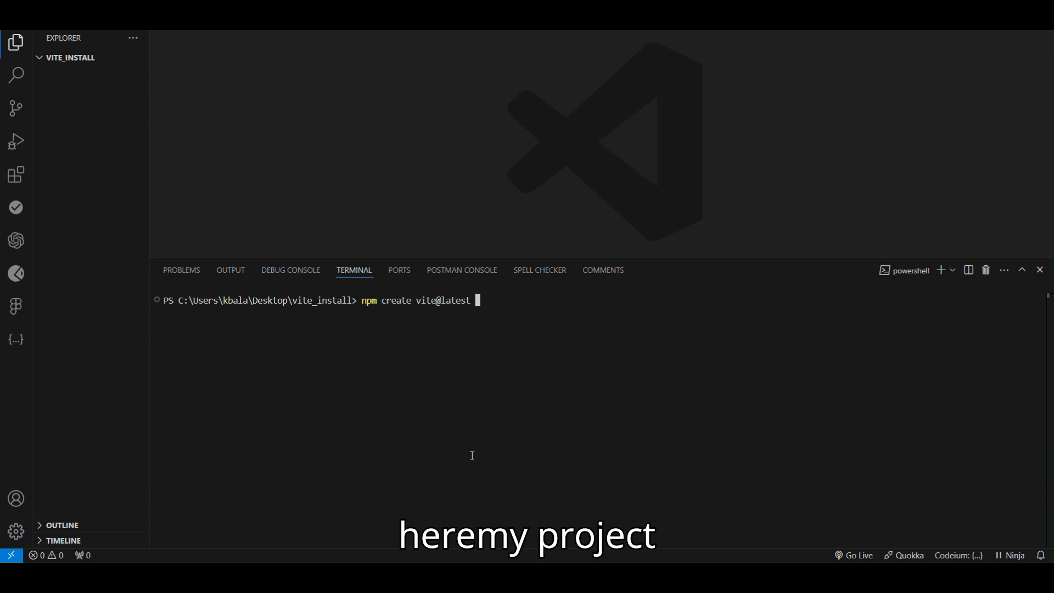
pyautogui.write('my')
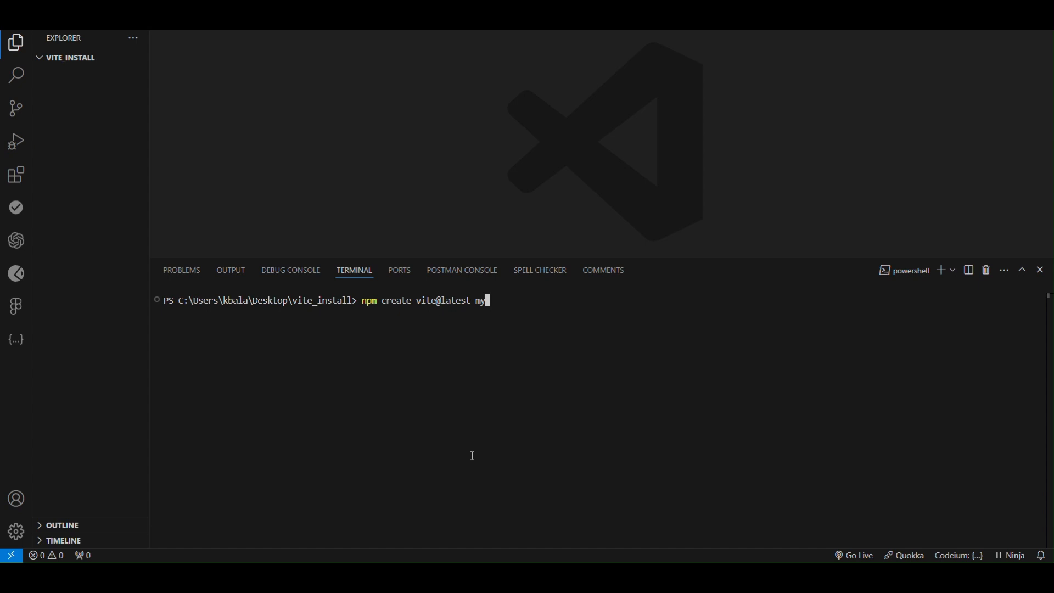
pyautogui.write('_pr')
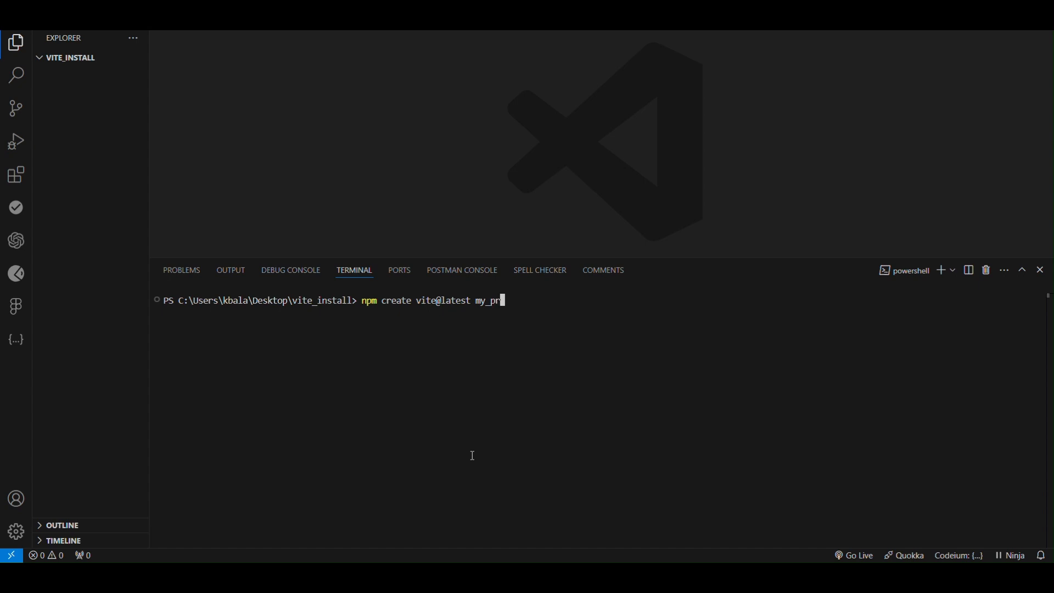
pyautogui.write('oject')
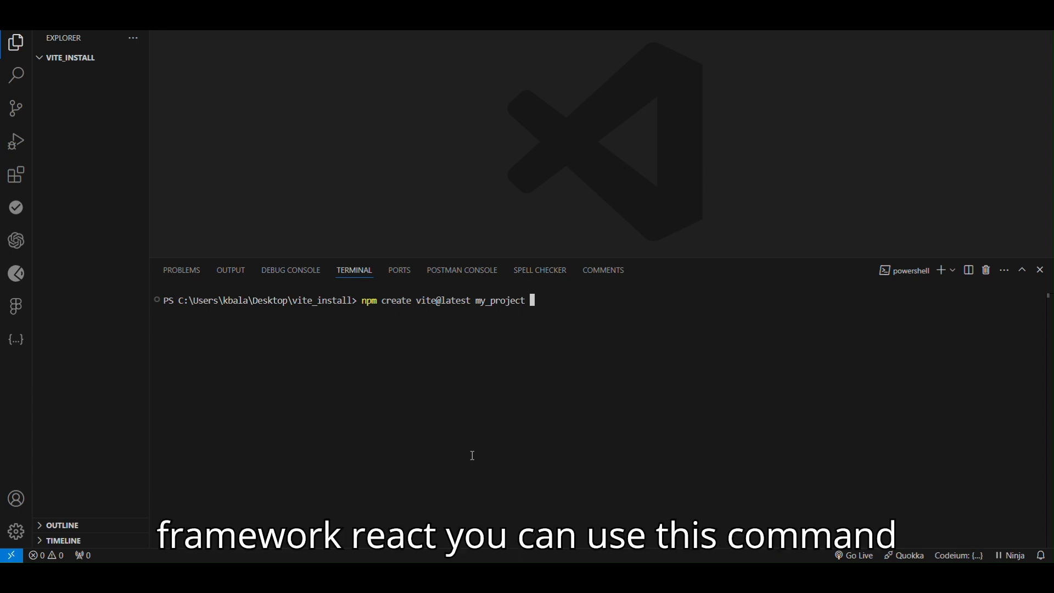
pyautogui.write('--')
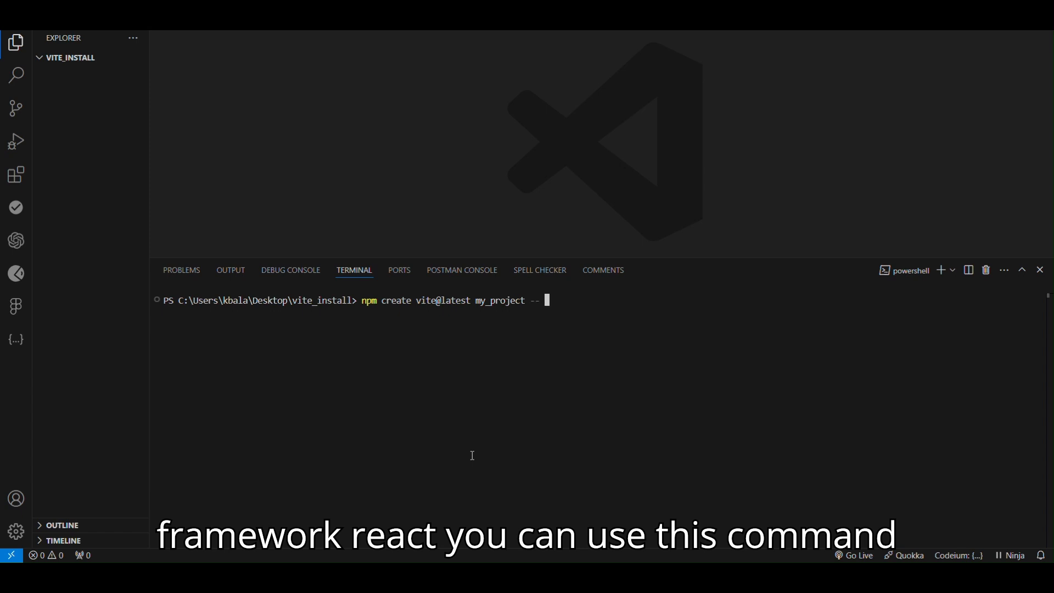
pyautogui.write('-template')
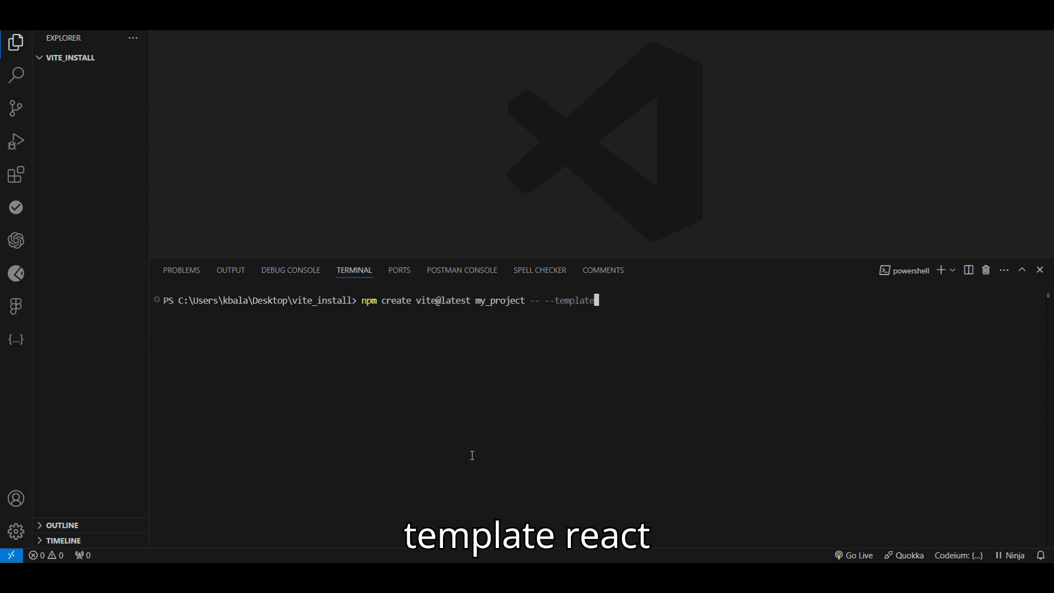
pyautogui.write('react')
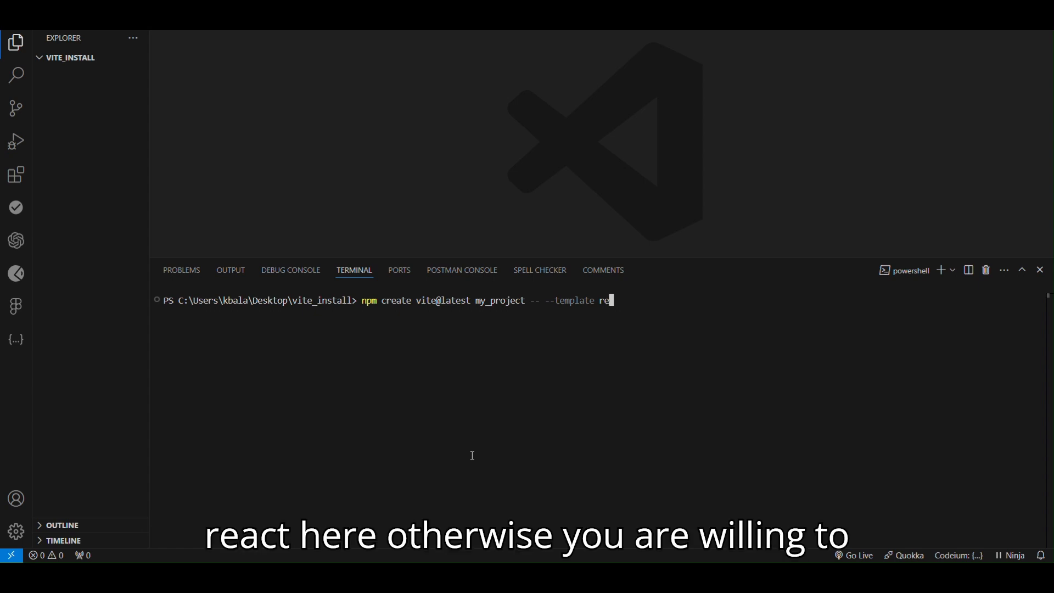
pyautogui.press('Backspace')
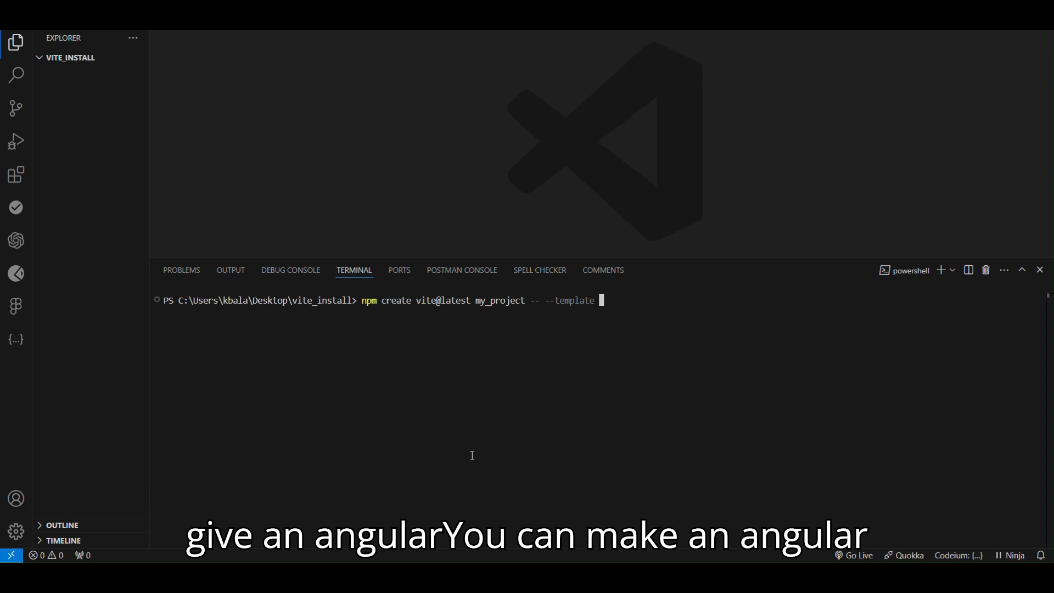
pyautogui.press('Backspace')
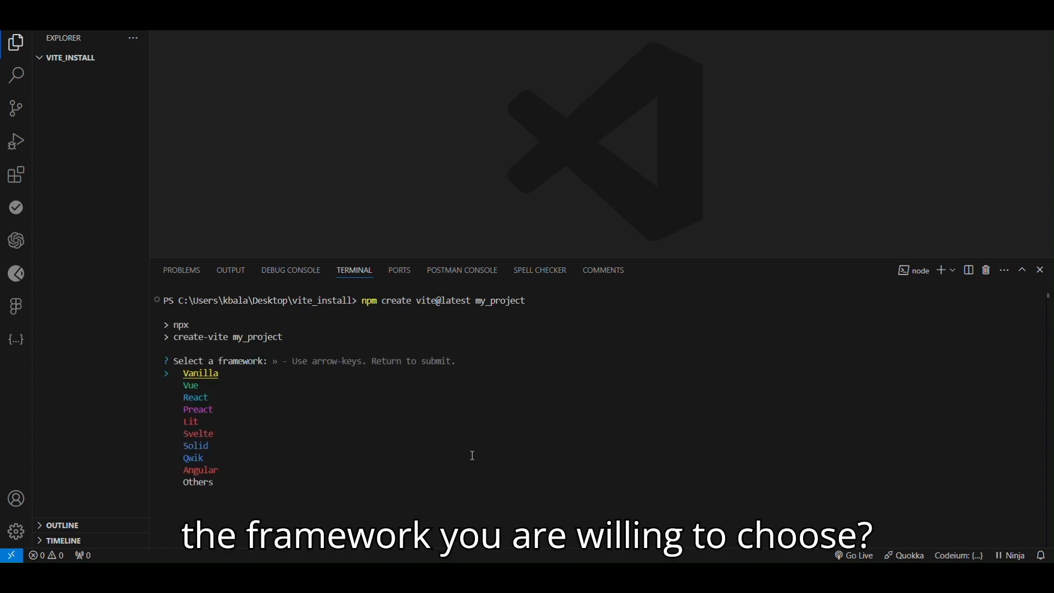
# Pick React as the framework and the JavaScript variant in the create-vite prompts
pyautogui.press('Down')
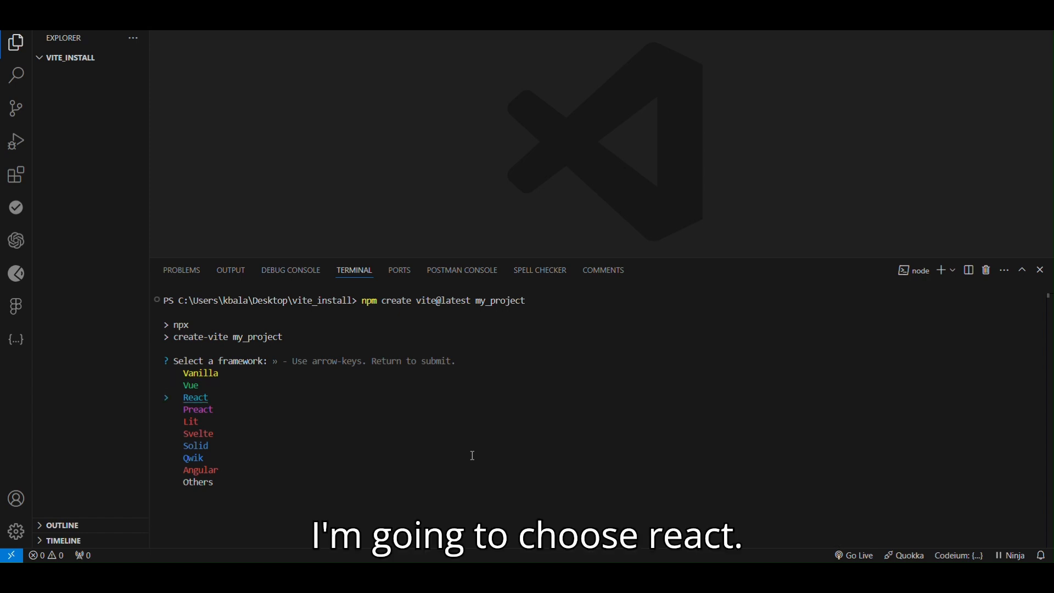
pyautogui.press('enter')
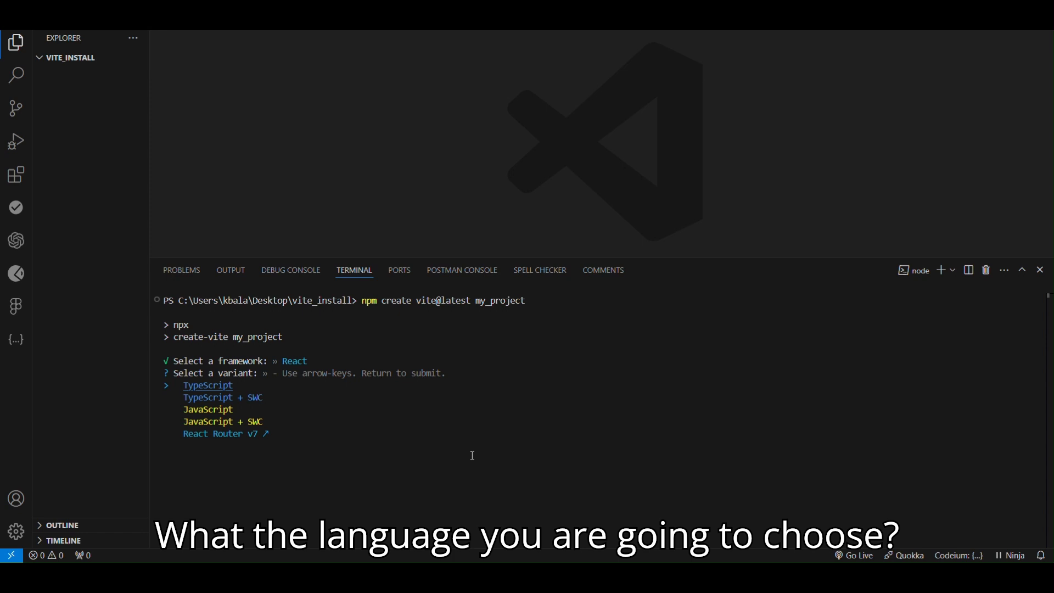
pyautogui.press('Down')
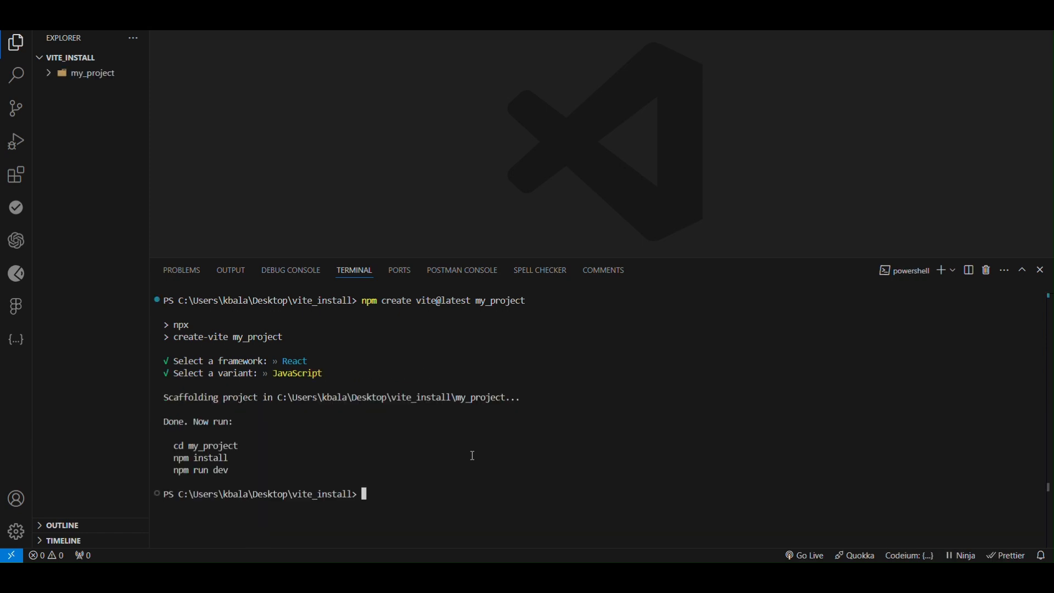
# Paste and run cd my_project, npm install and npm run dev, then expand my_project
pyautogui.moveTo(170, 446); pyautogui.dragTo(238, 470)
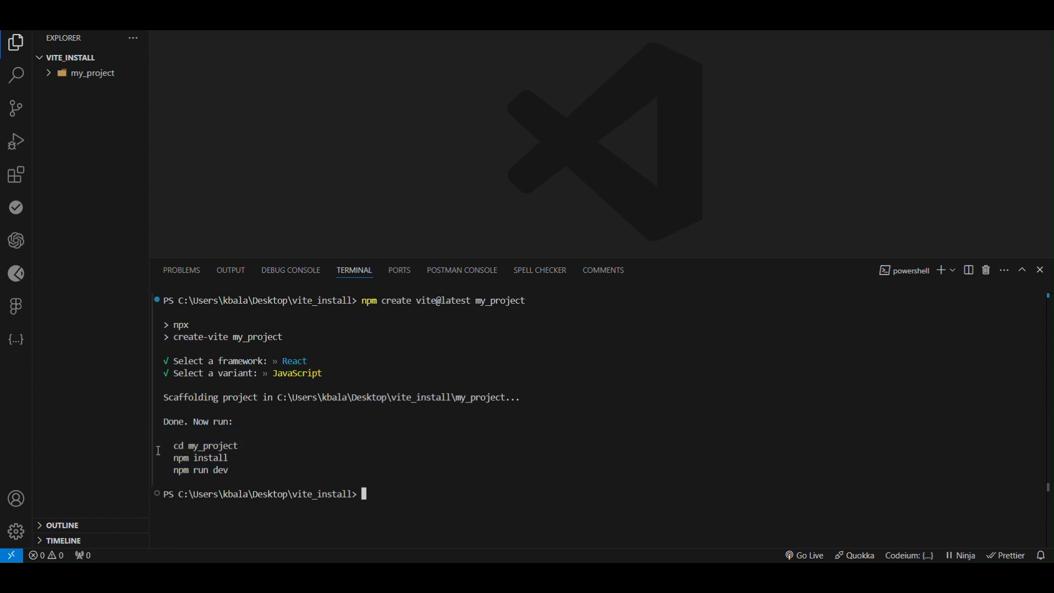
pyautogui.press('ctrl+v')
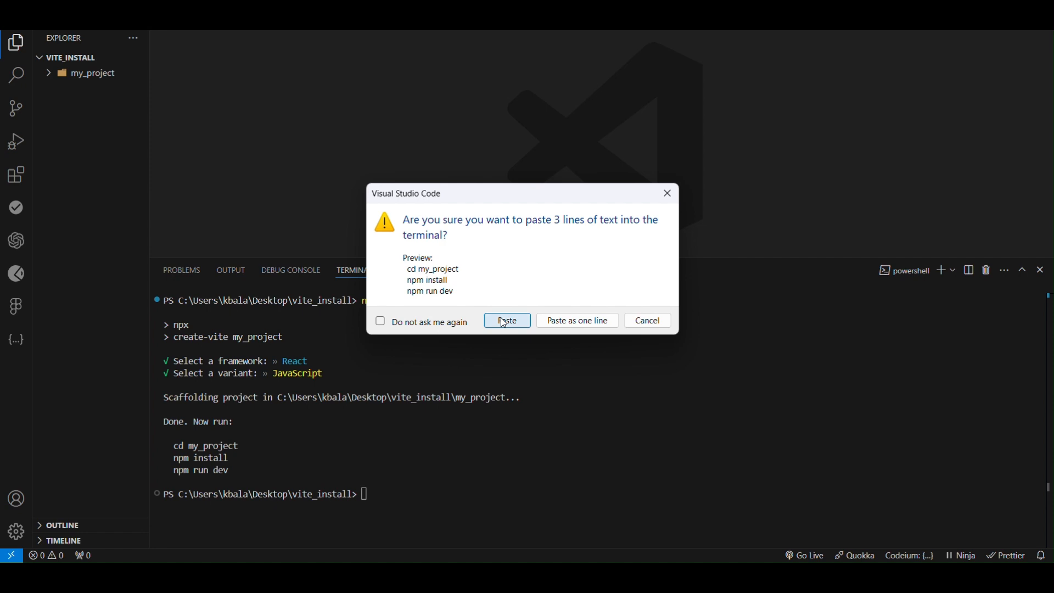
pyautogui.click(506, 320)
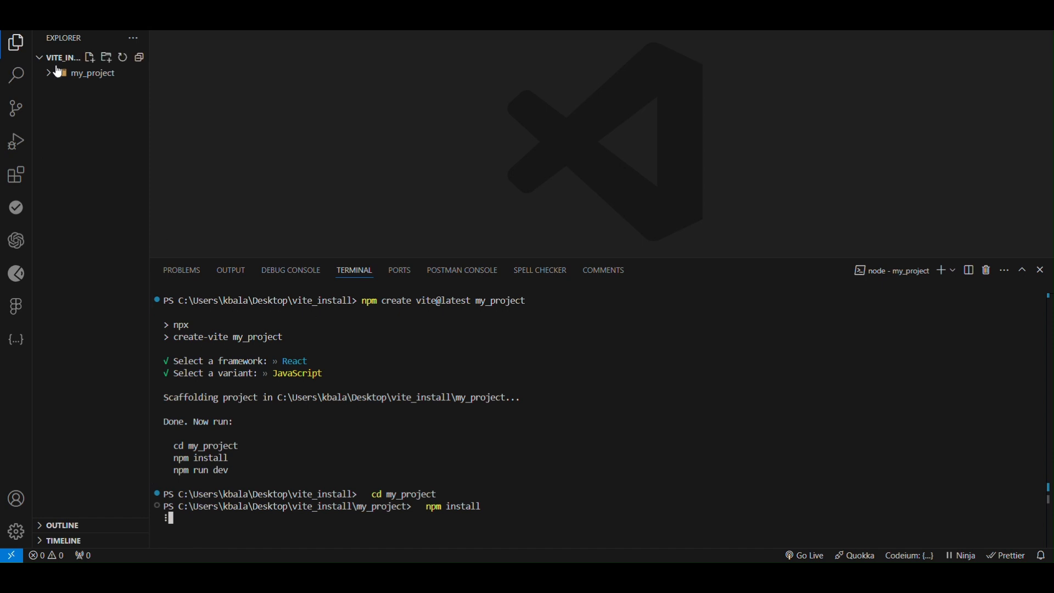
pyautogui.click(92, 72)
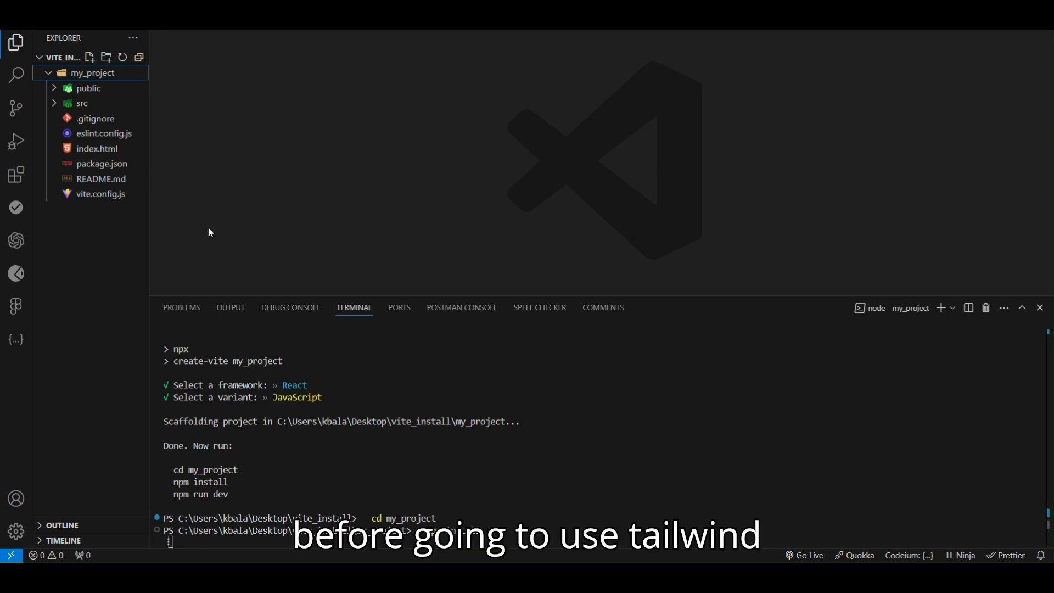
# Search extensions for tailwind and select Tailwind CSS IntelliSense by Tailwind Labs
pyautogui.click(16, 175)
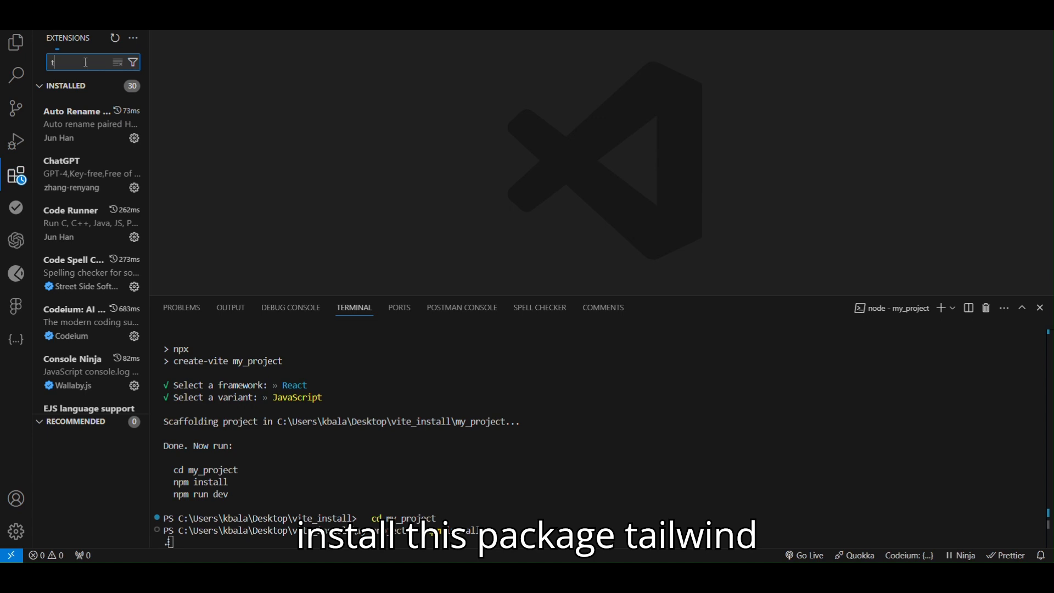
pyautogui.write('tailww')
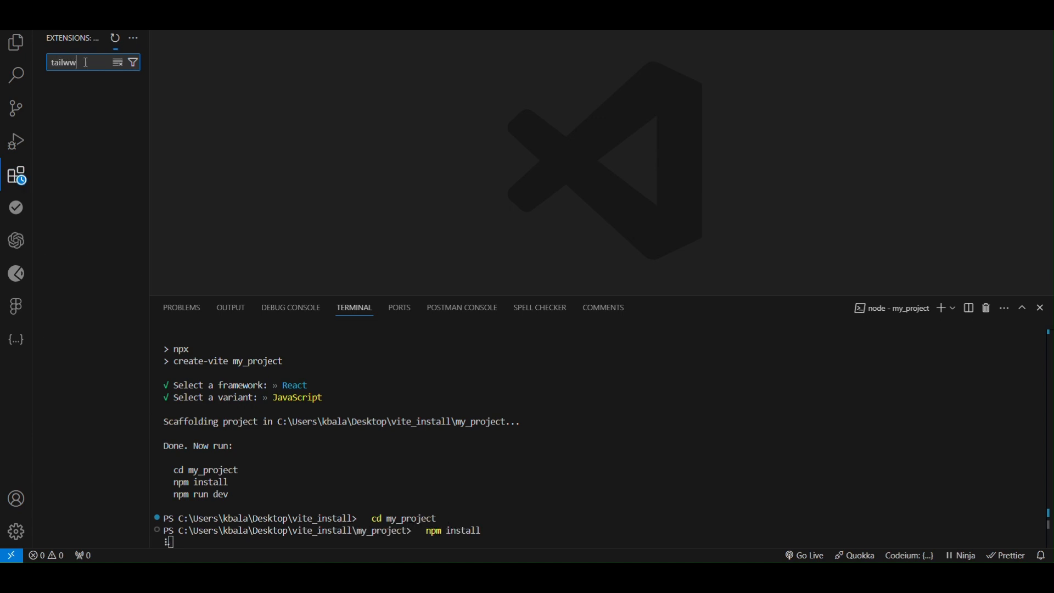
pyautogui.write('ind')
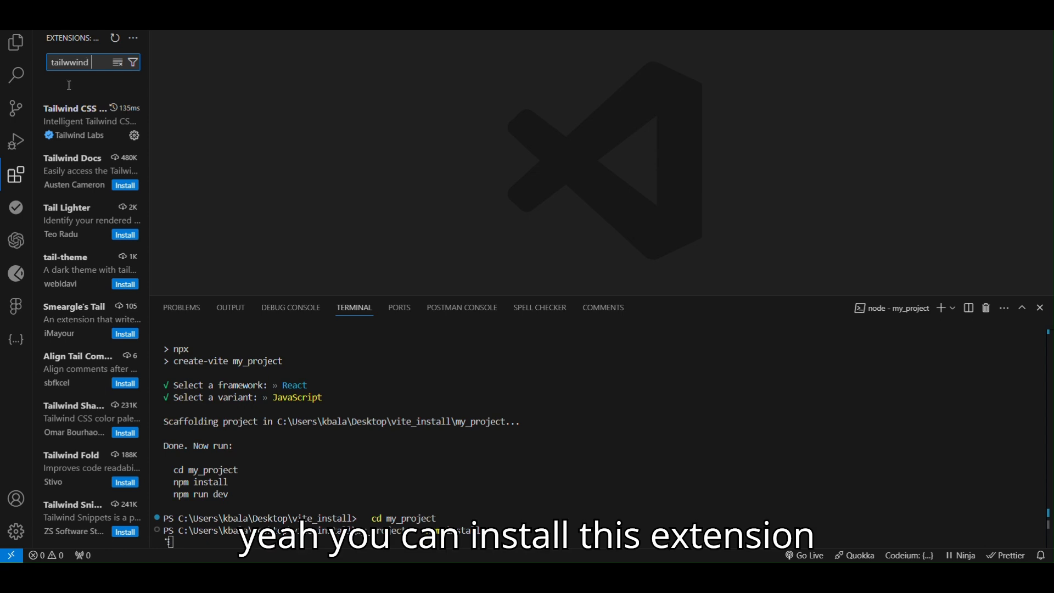
pyautogui.click(75, 107)
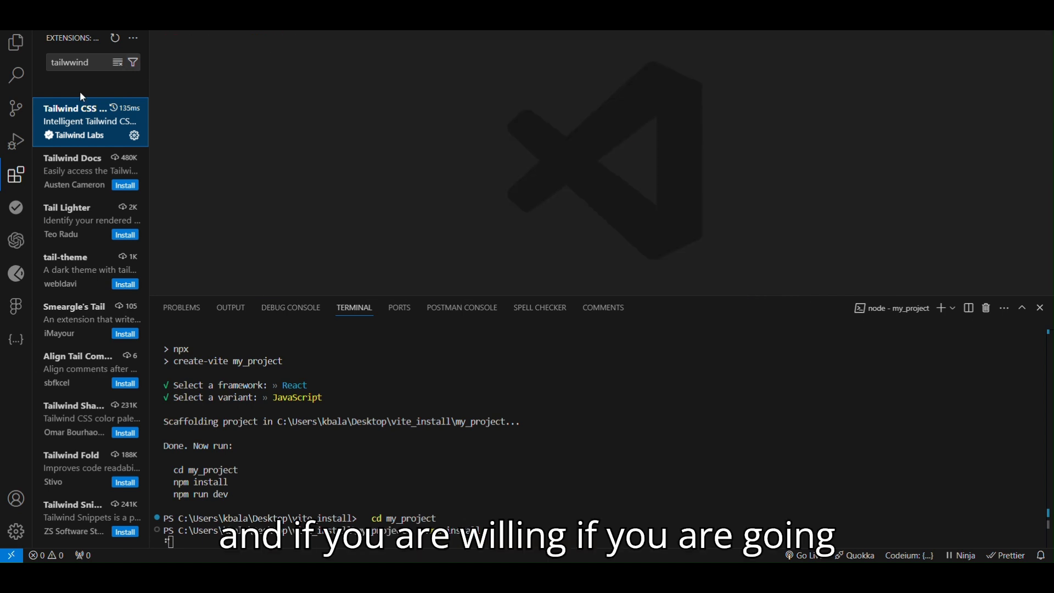
pyautogui.tripleClick(74, 62)
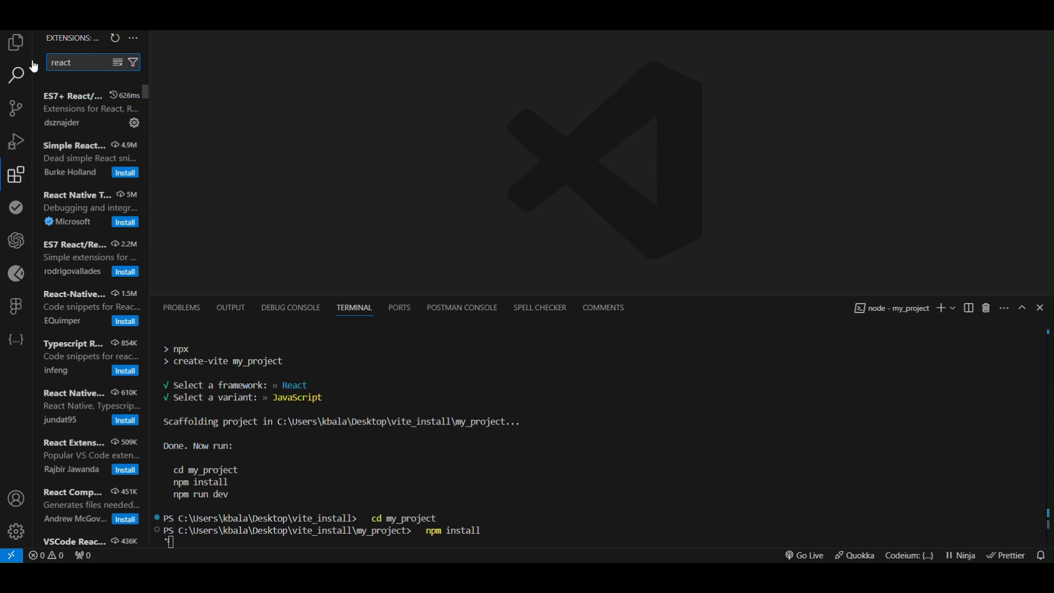
# View the ES7+ React/Redux/React-Native snippets extension details, then return to the project files
pyautogui.click(74, 108)
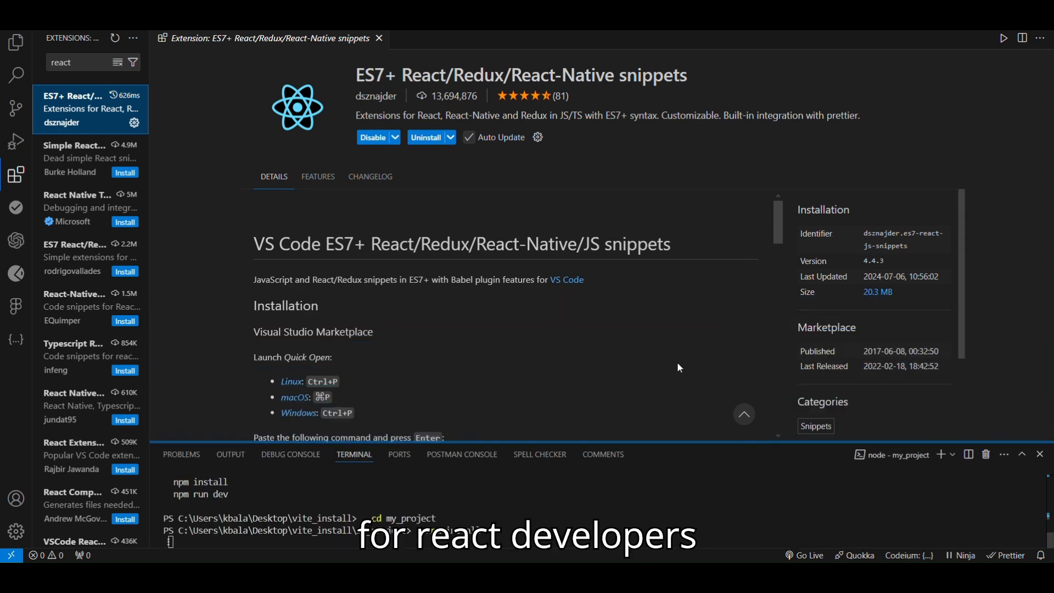
pyautogui.scroll(-3)
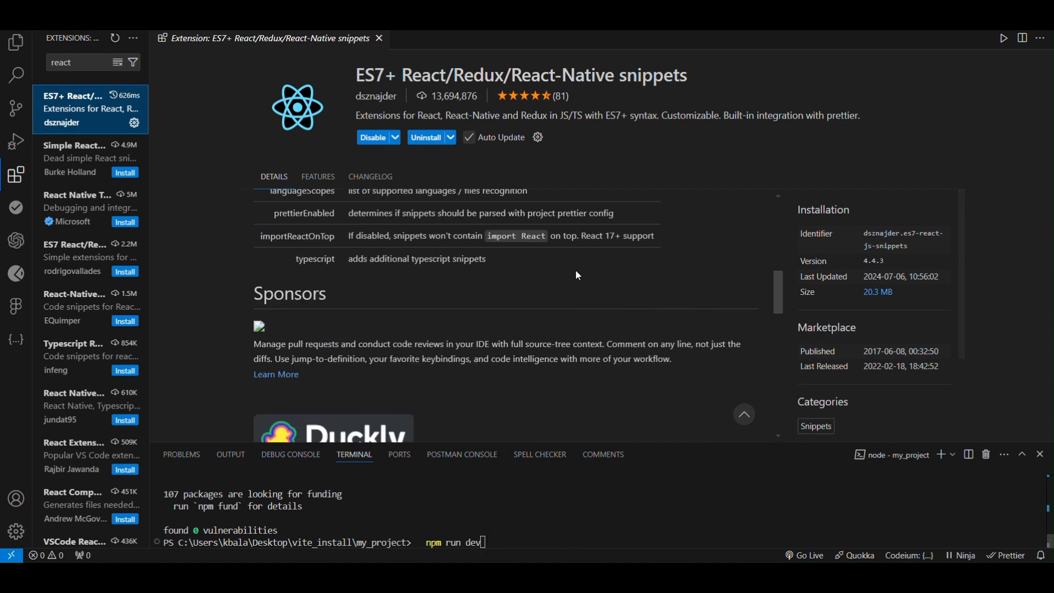
pyautogui.click(379, 38)
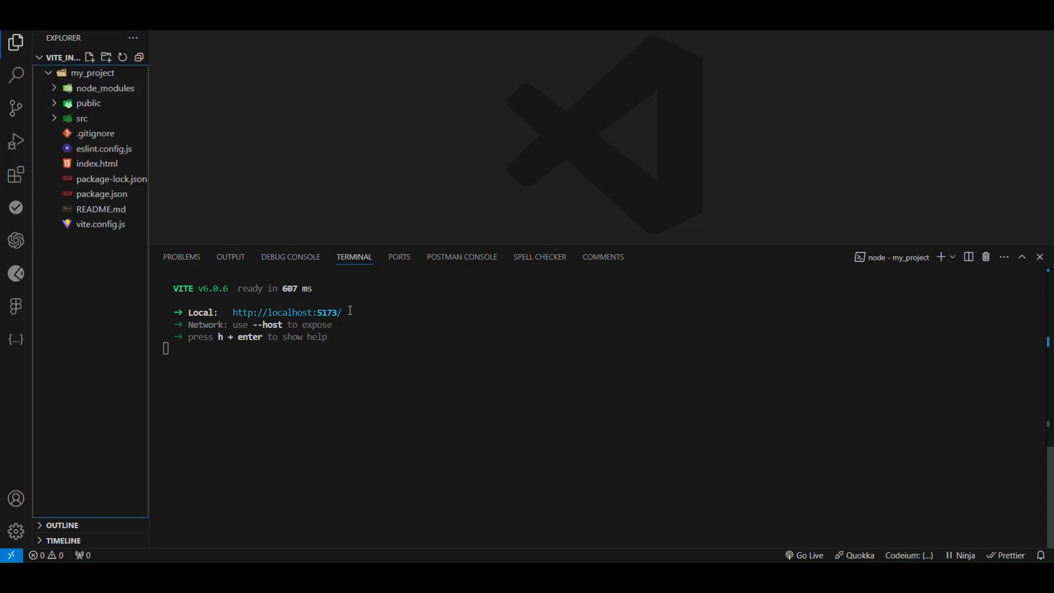
pyautogui.doubleClick(287, 312)
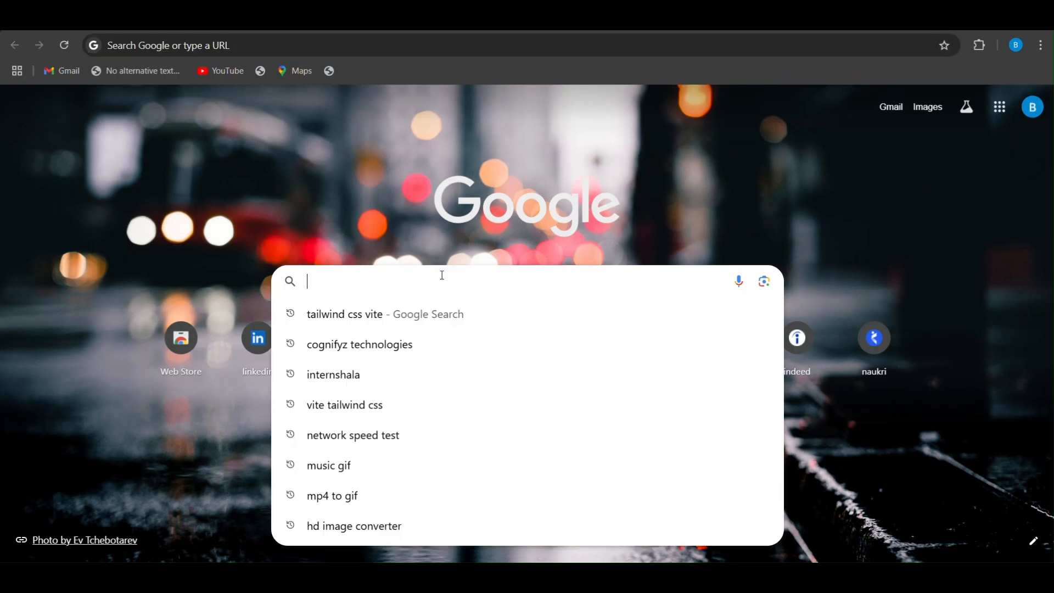
pyautogui.write('http://localhost:5173')
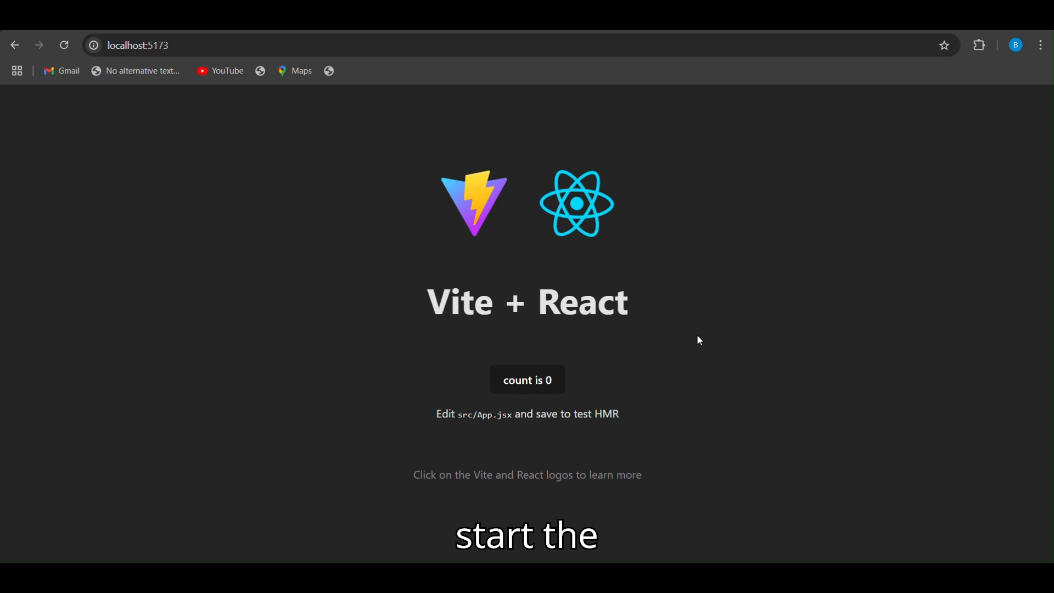
pyautogui.click(527, 380)
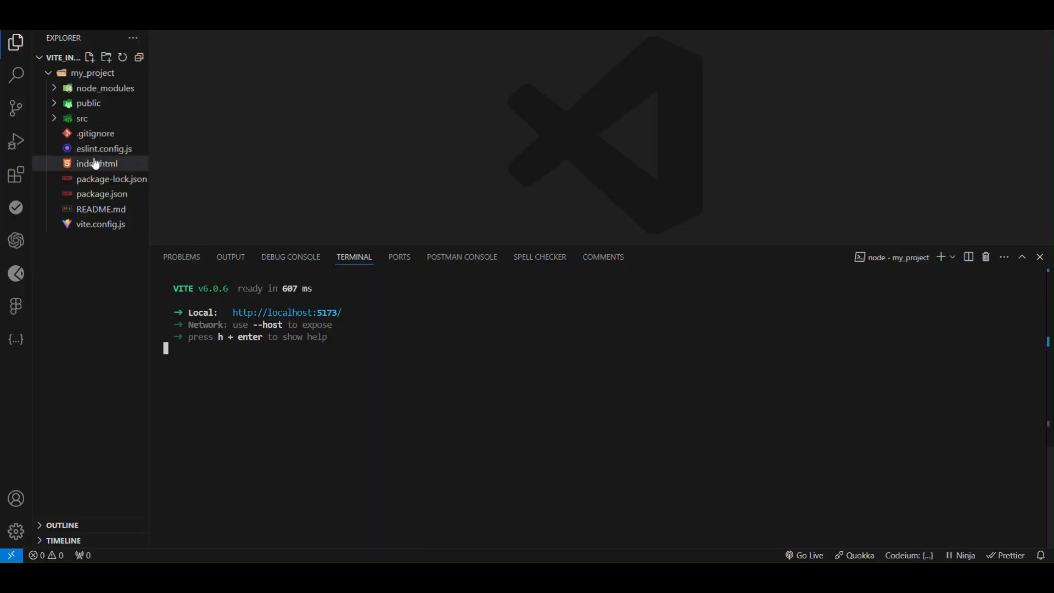
# In src/App.jsx, replace the starter markup with <h1>hello coder's</h1>
pyautogui.click(96, 164)
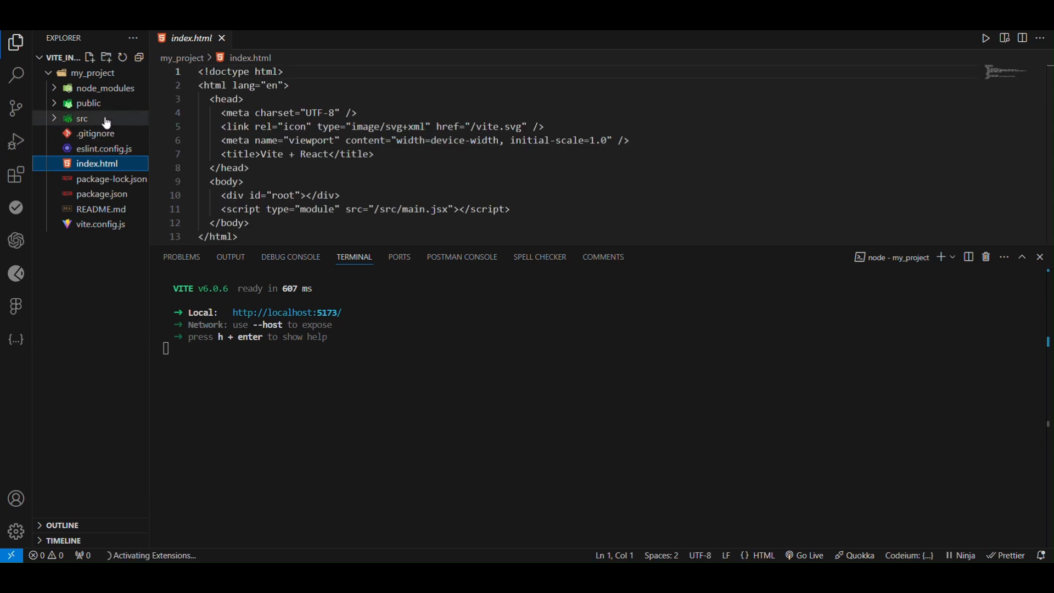
pyautogui.click(81, 118)
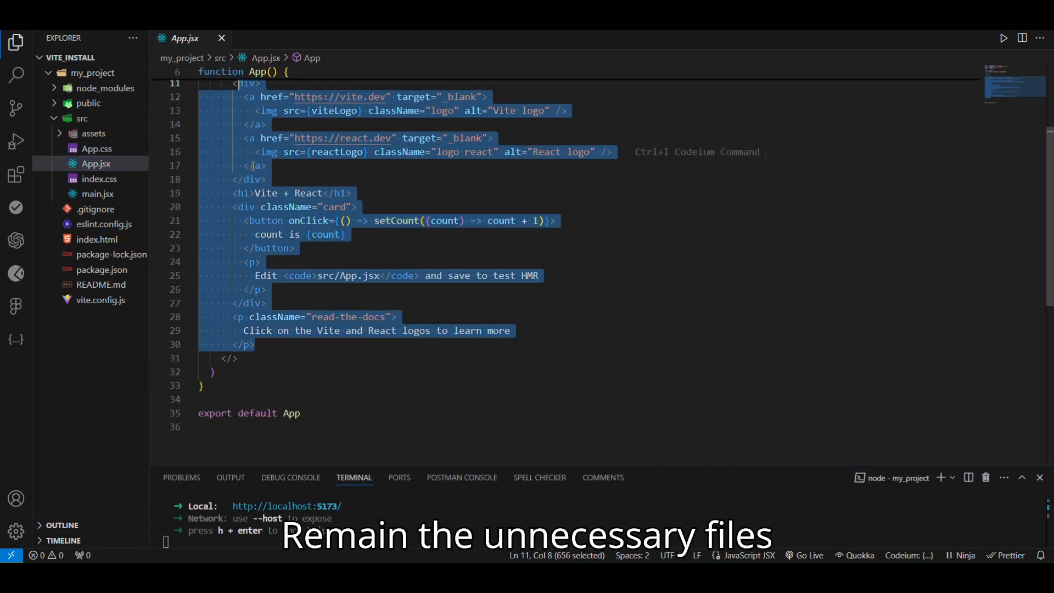
pyautogui.press('Delete')
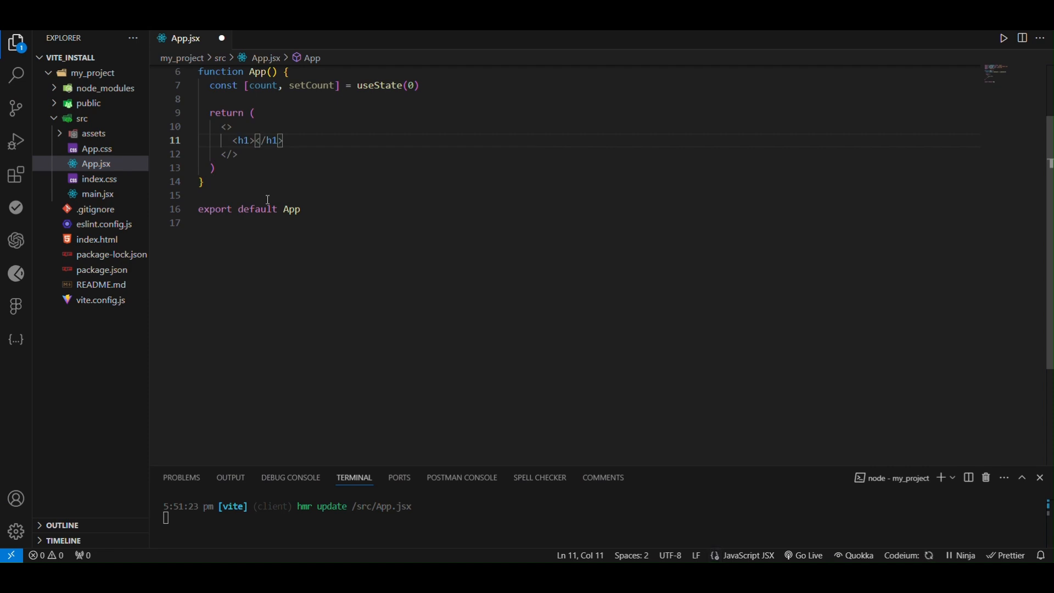
pyautogui.write('helo')
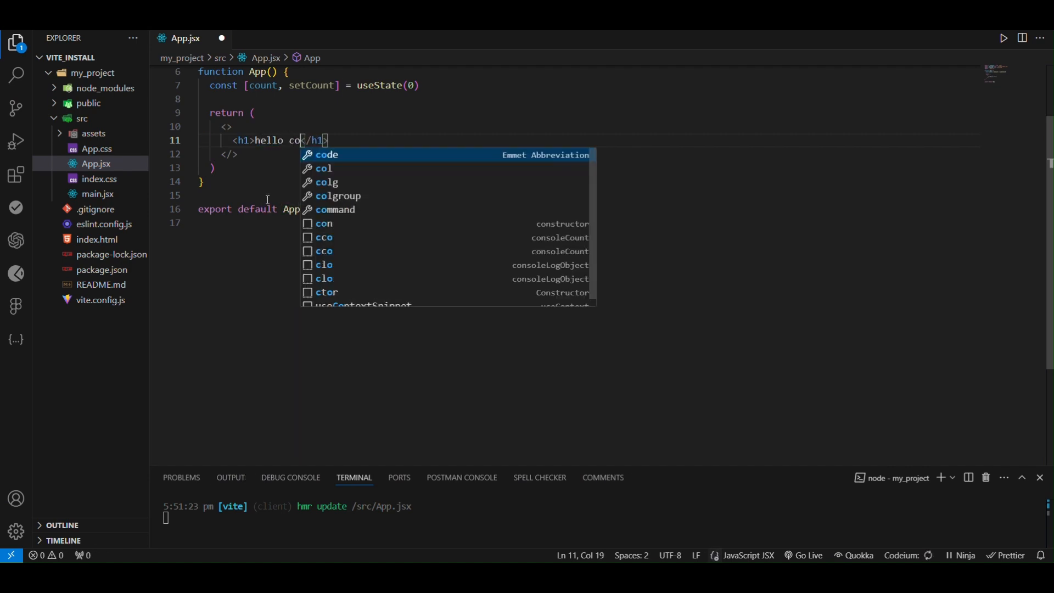
pyautogui.write("der'")
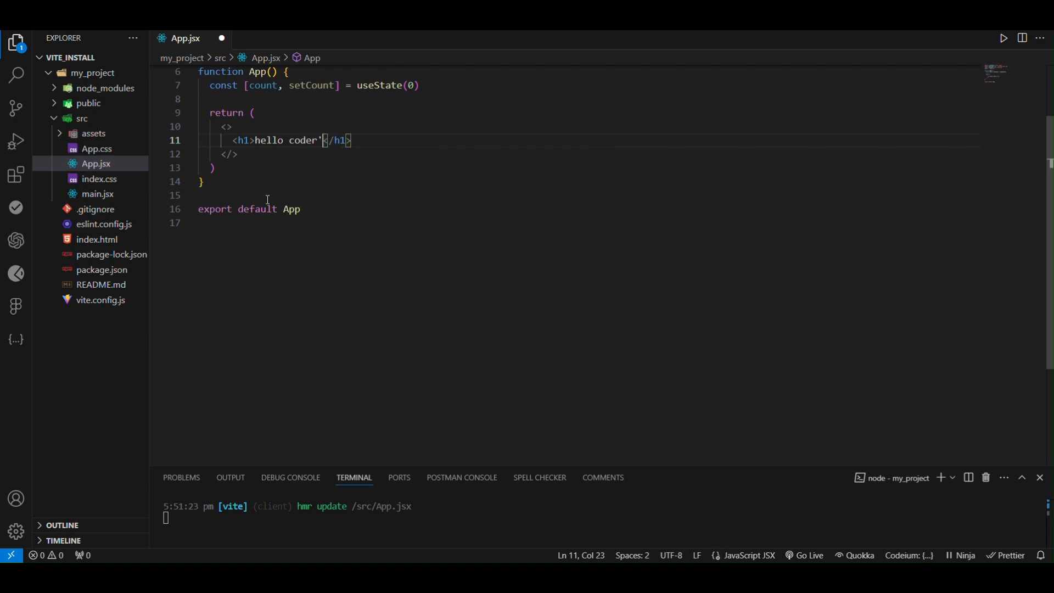
pyautogui.write('s')
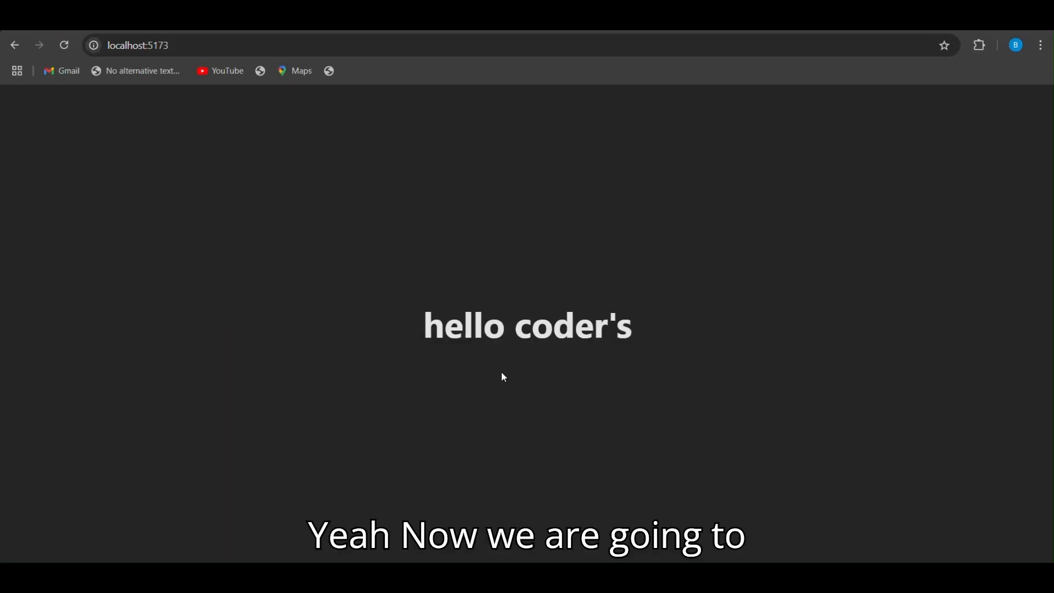
pyautogui.moveTo(573, 250)
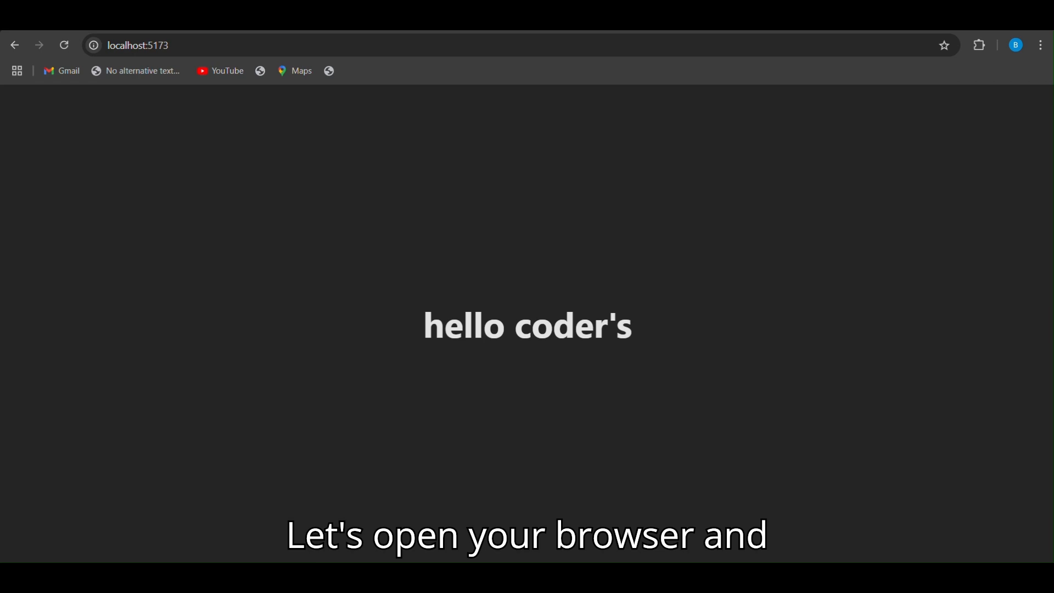
# Open a new Chrome tab on Google and focus its search box
pyautogui.click(168, 45)
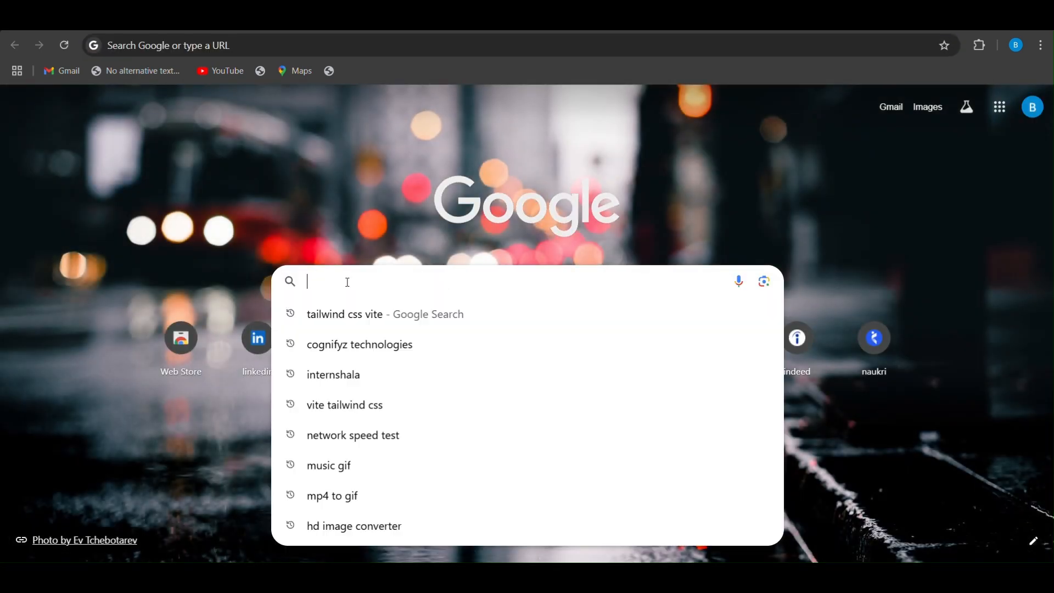
# Search 'vite tailwind css' and scroll the tailwindcss.com Vite guide to its install steps
pyautogui.write('bite')
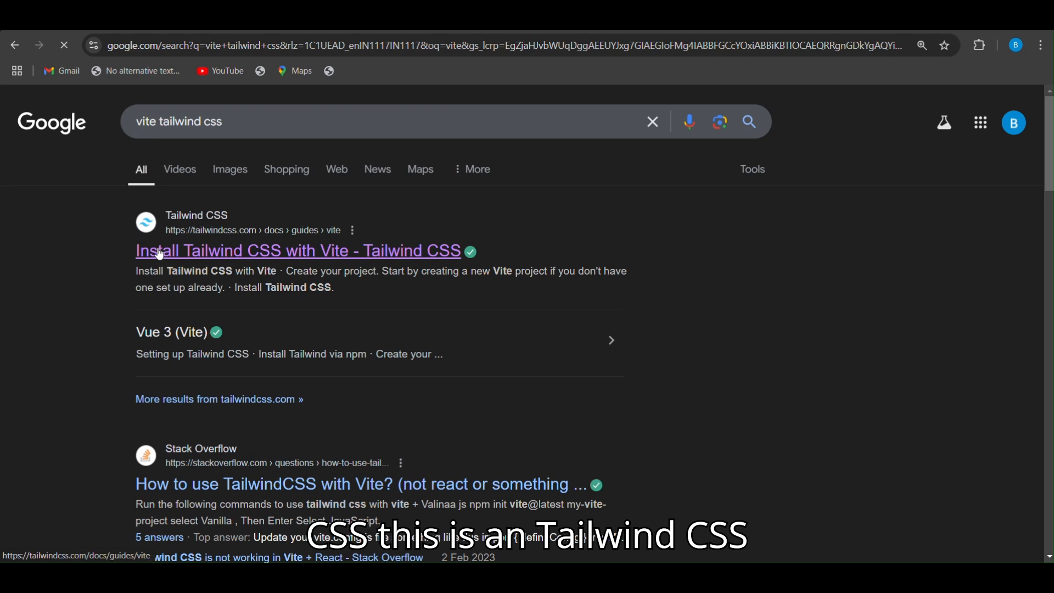
pyautogui.click(297, 251)
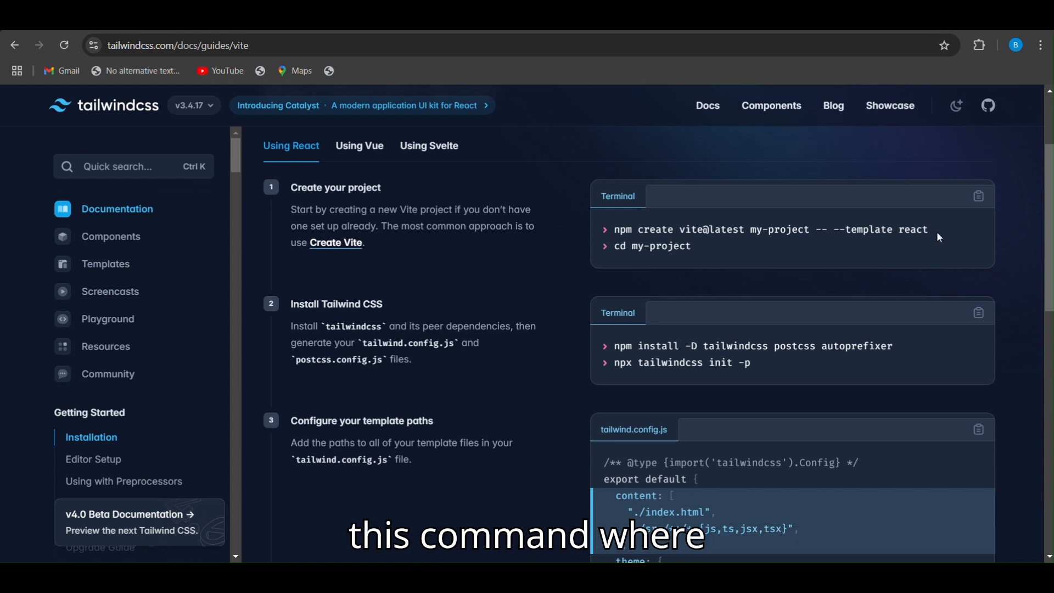
pyautogui.scroll(-3)
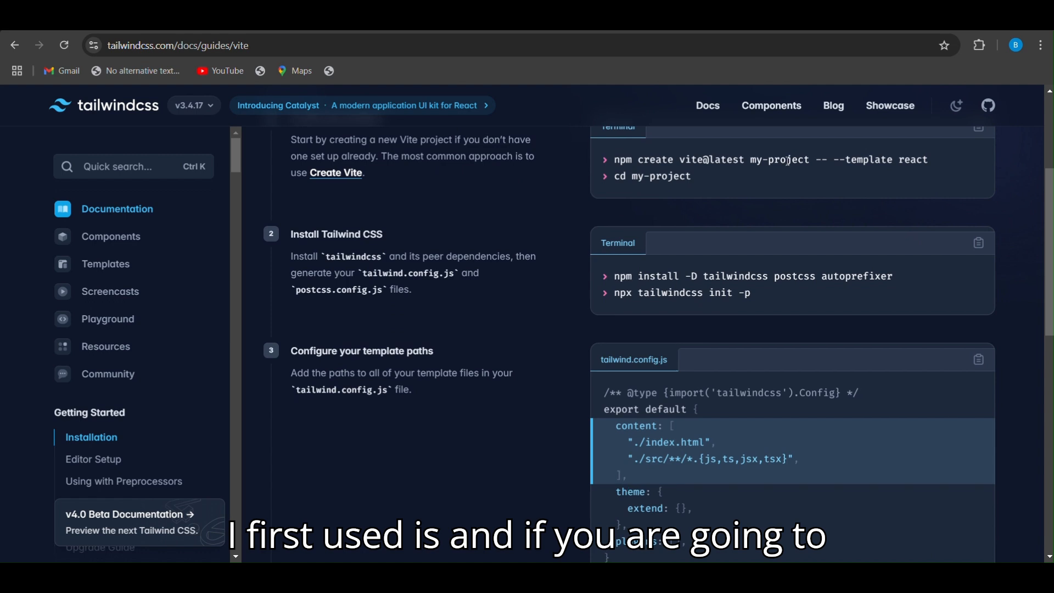
pyautogui.scroll(-3)
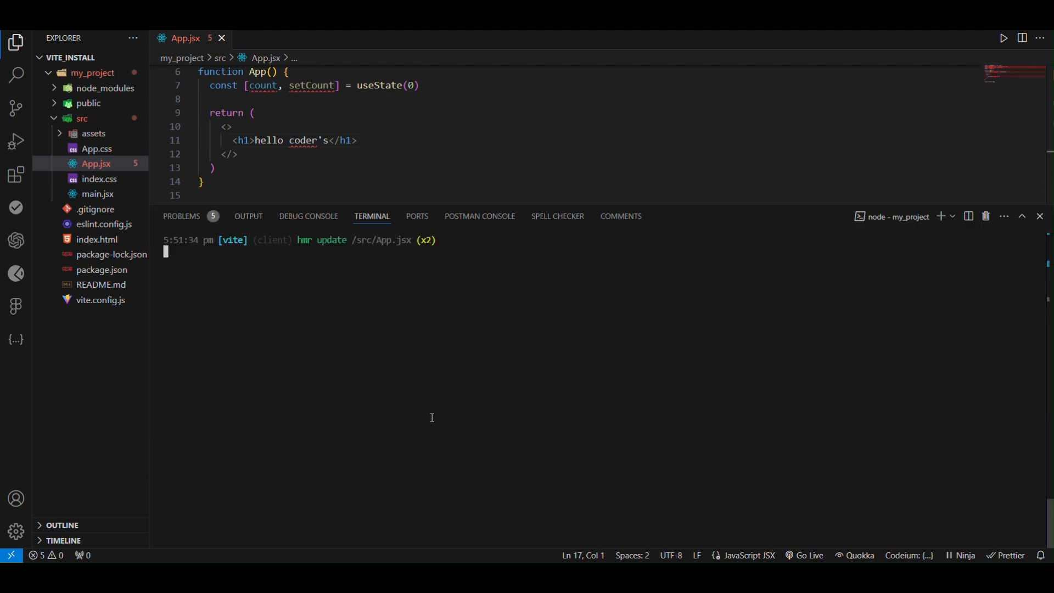
# Stop the running Vite dev server with Ctrl+C, returning to the PowerShell prompt
pyautogui.press('ctrl+c')
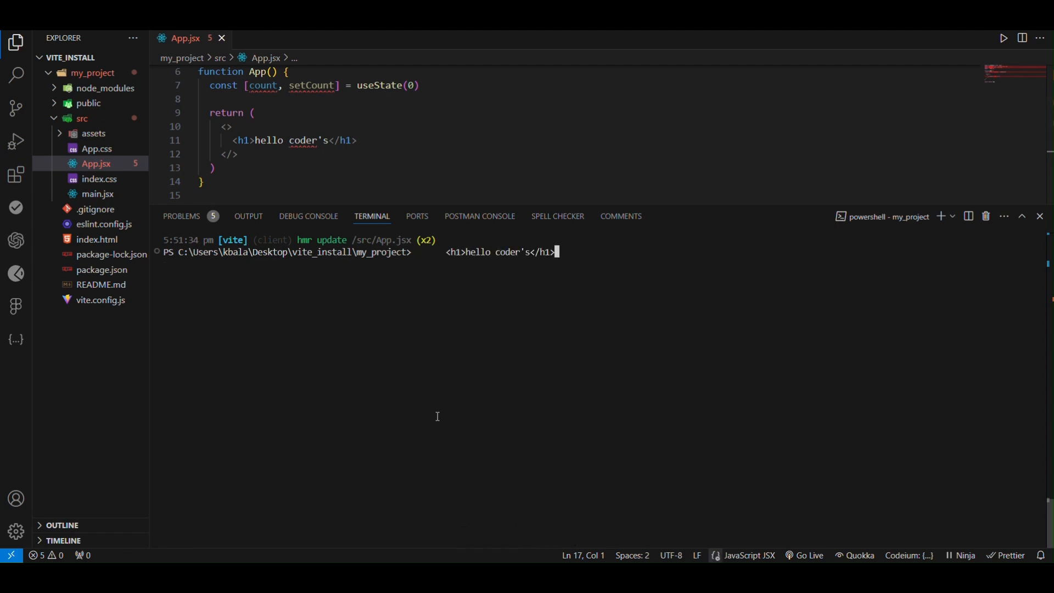
pyautogui.press('Backspace')
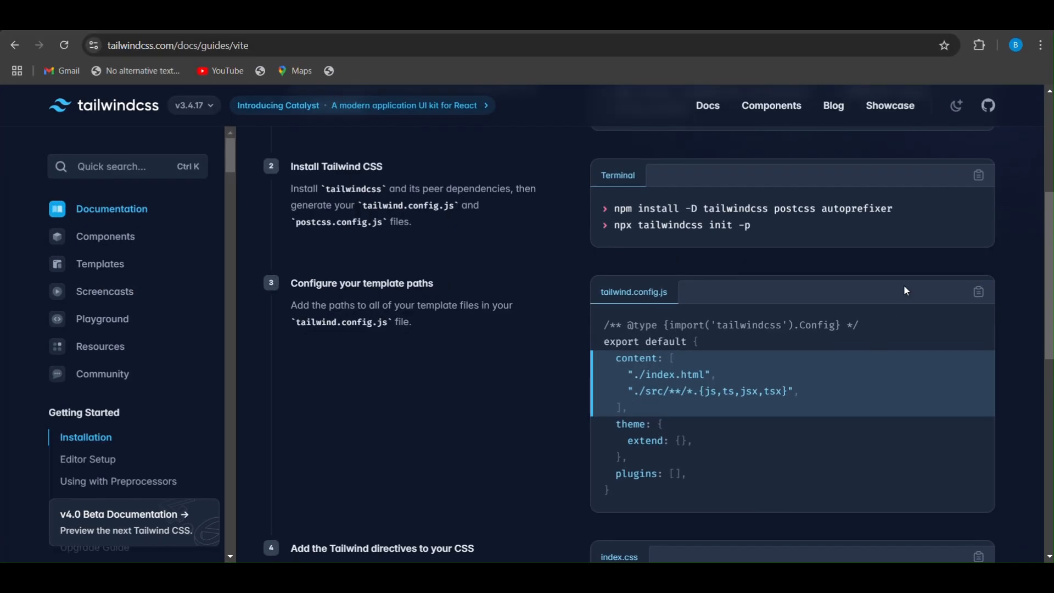
# Copy and run 'npm install -D tailwindcss postcss autoprefixer' from the docs
pyautogui.click(979, 175)
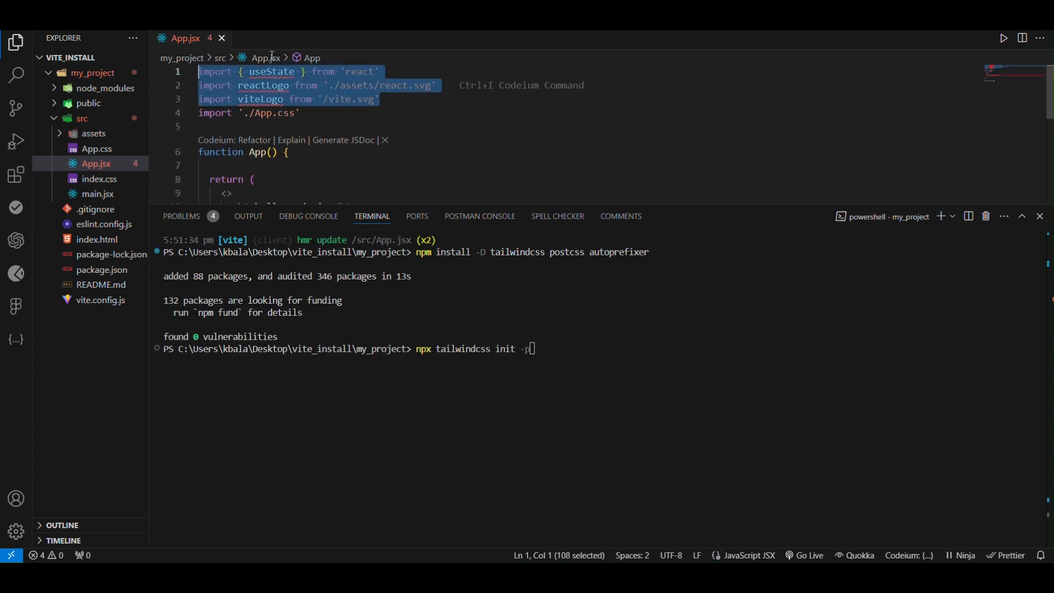
# Run npx tailwindcss init -p and remove App.jsx's useState and logo imports
pyautogui.press('Delete')
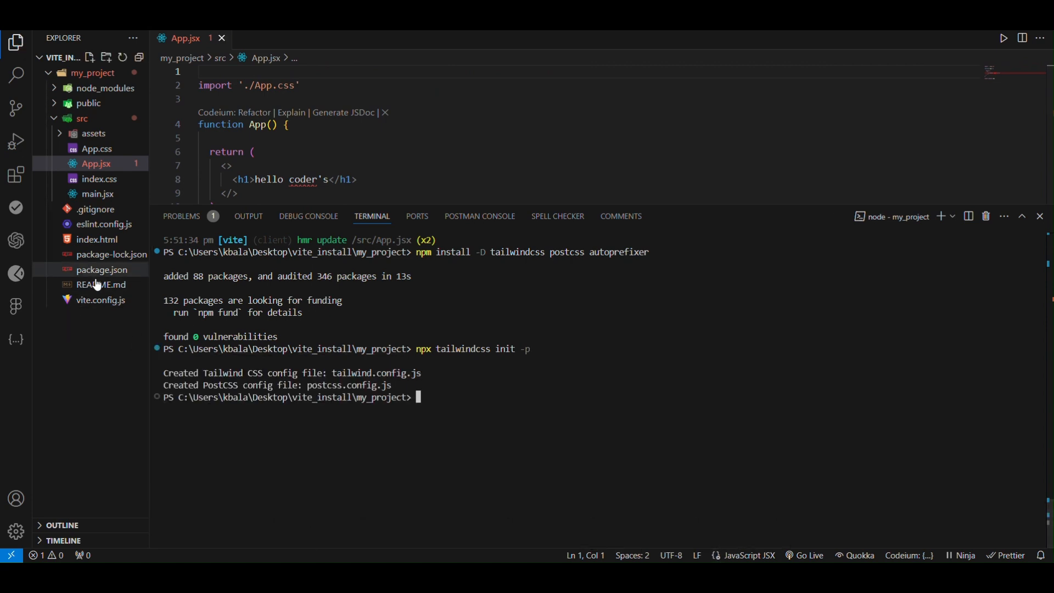
pyautogui.click(107, 314)
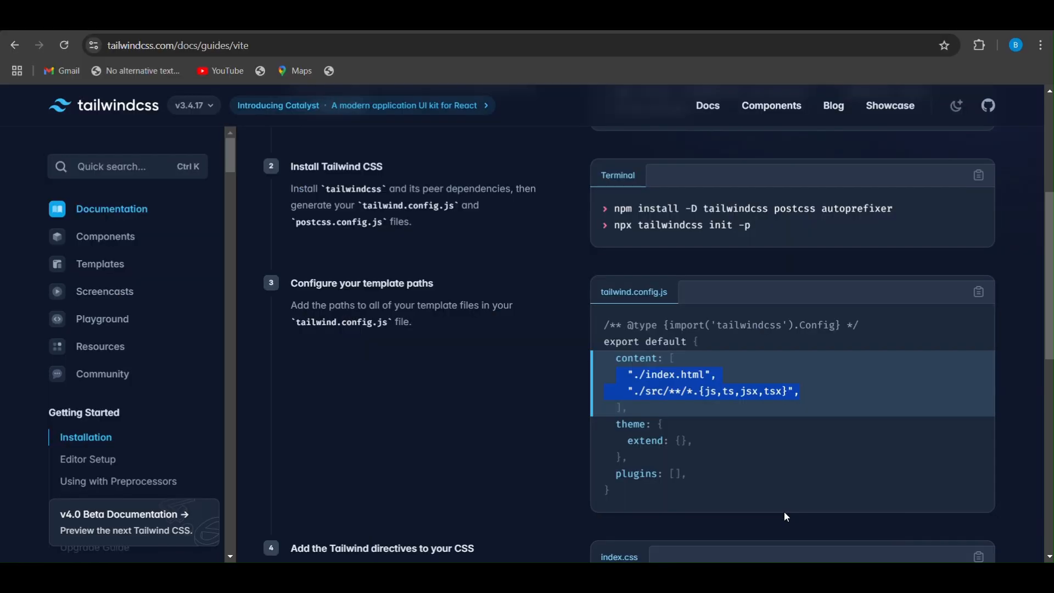
# Scroll the docs to the ./index.html and ./src/**/*.{js,ts,jsx,tsx} content paths
pyautogui.scroll(-3)
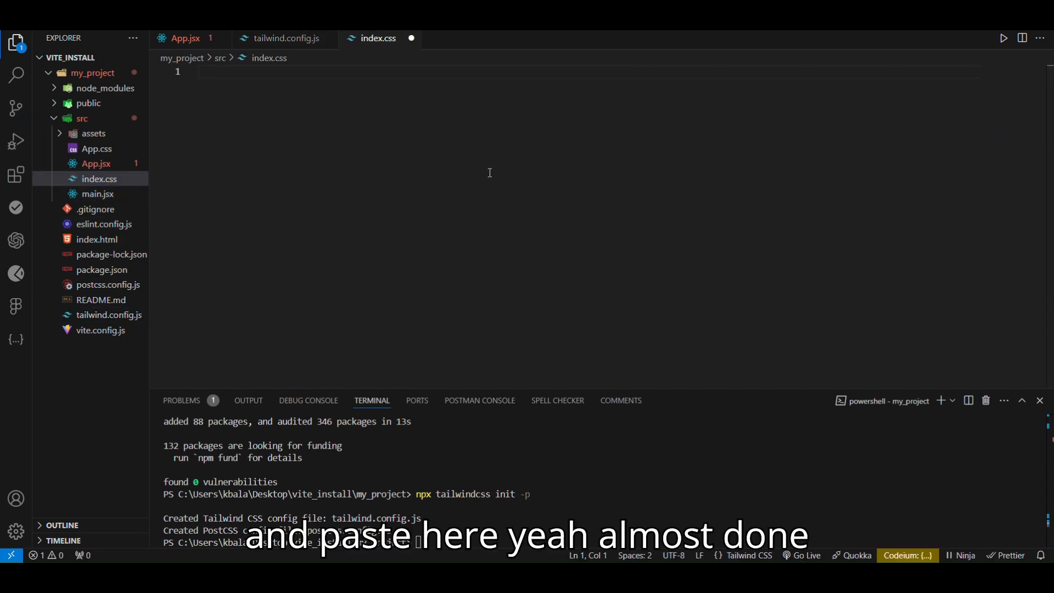
pyautogui.write('@tailwind base;')
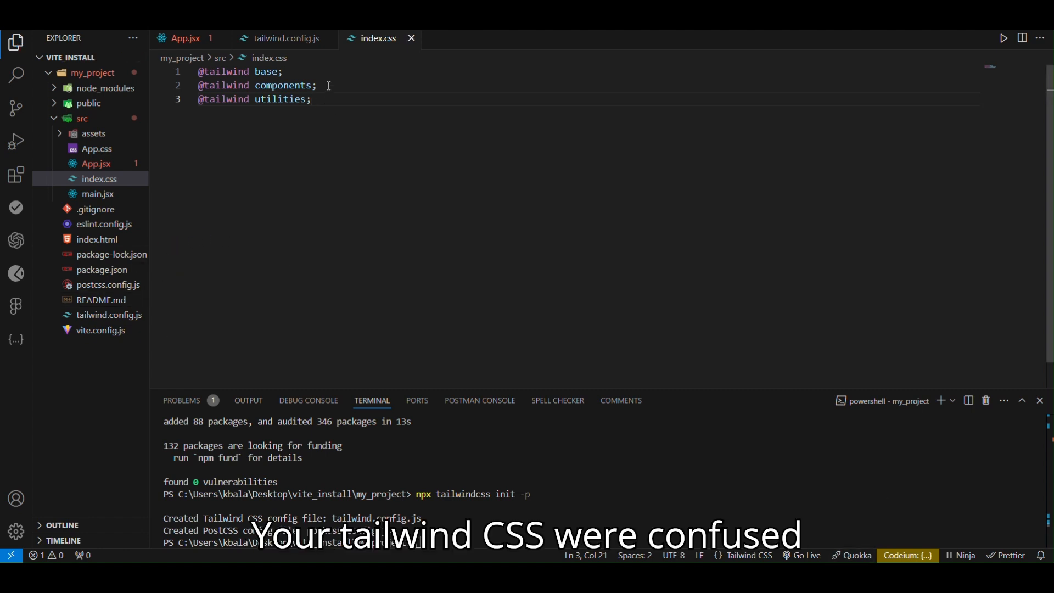
pyautogui.click(182, 38)
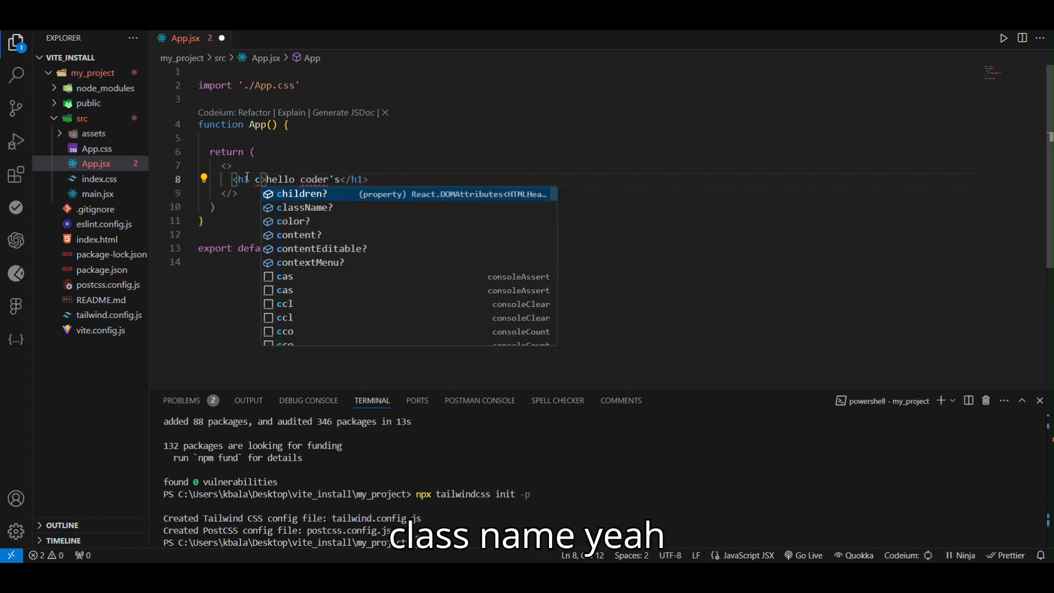
# Add className='text-3xl font-bold underline' to the hello coder's h1 and run the npm dev server
pyautogui.write("className='text-3xl font-bold underline'")
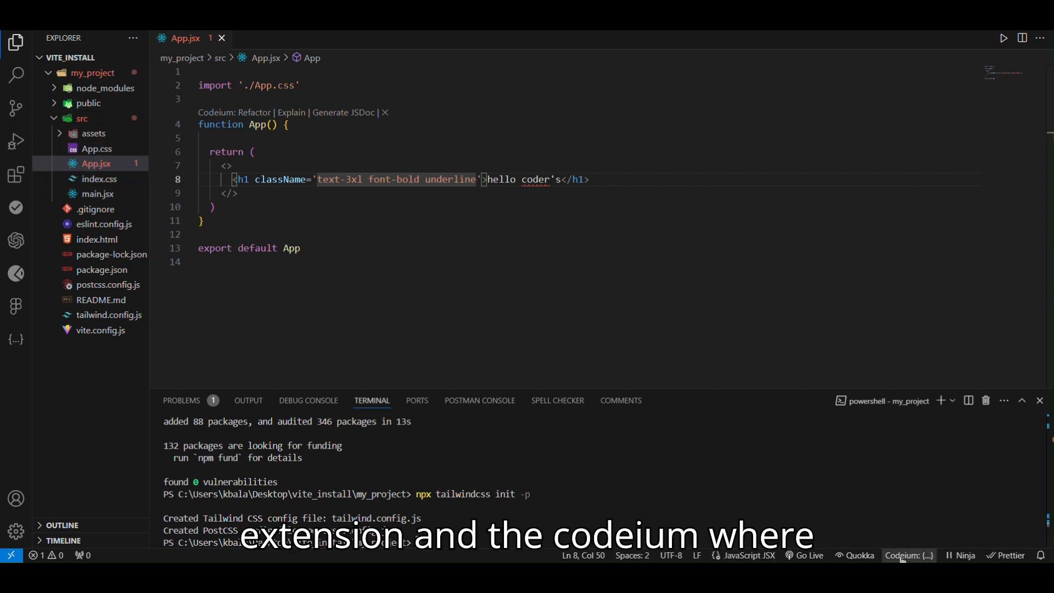
pyautogui.moveTo(687, 279)
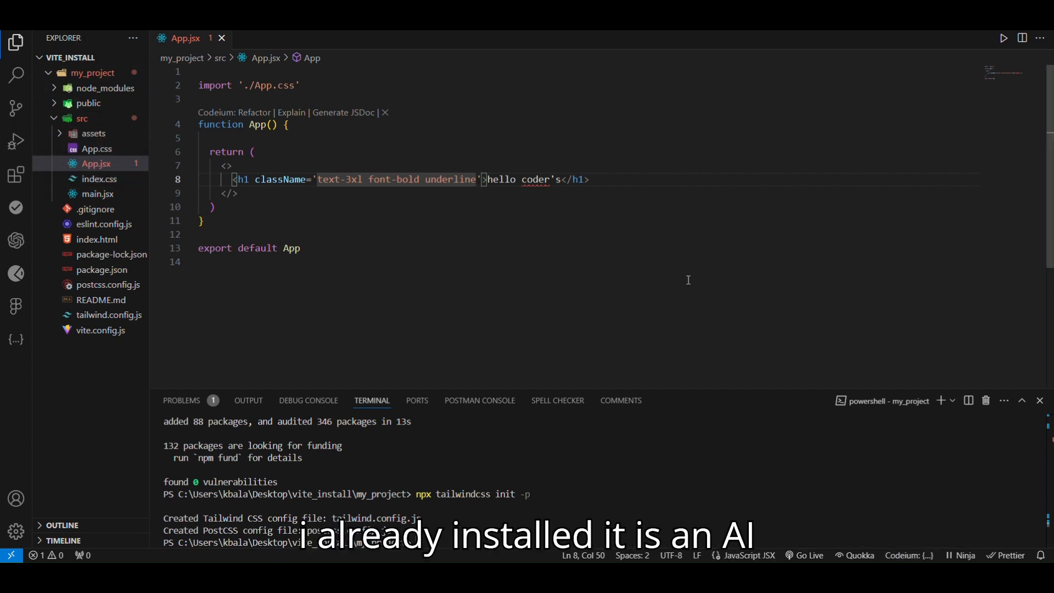
pyautogui.moveTo(680, 269)
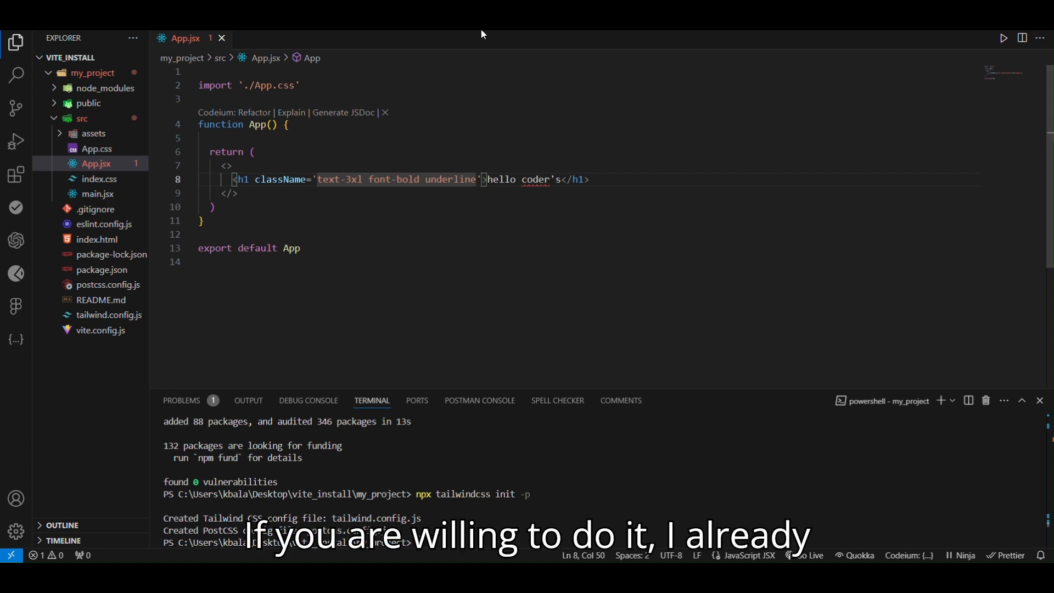
pyautogui.moveTo(467, 32)
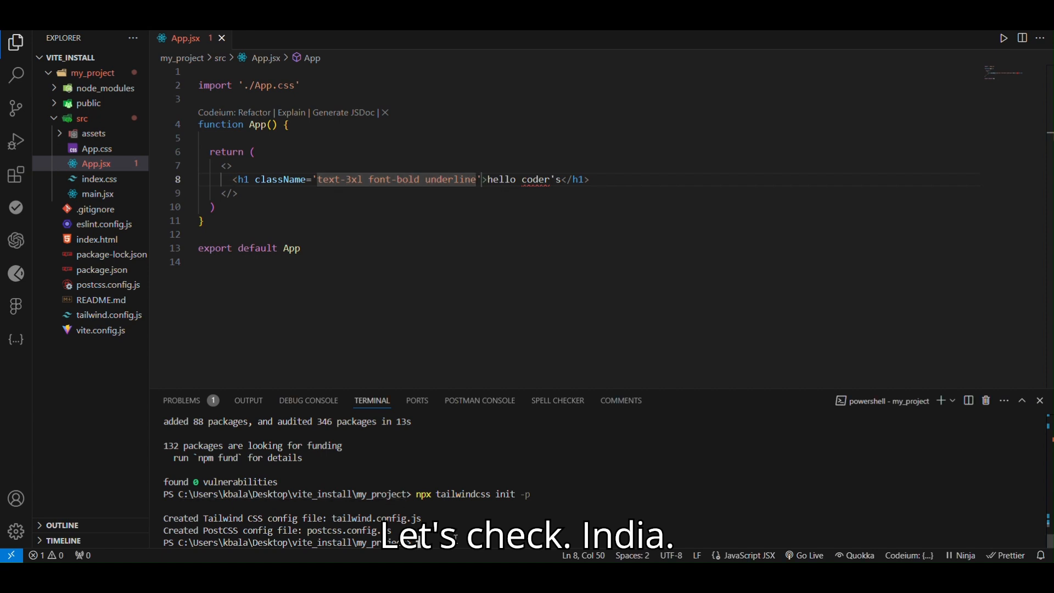
pyautogui.write('npm')
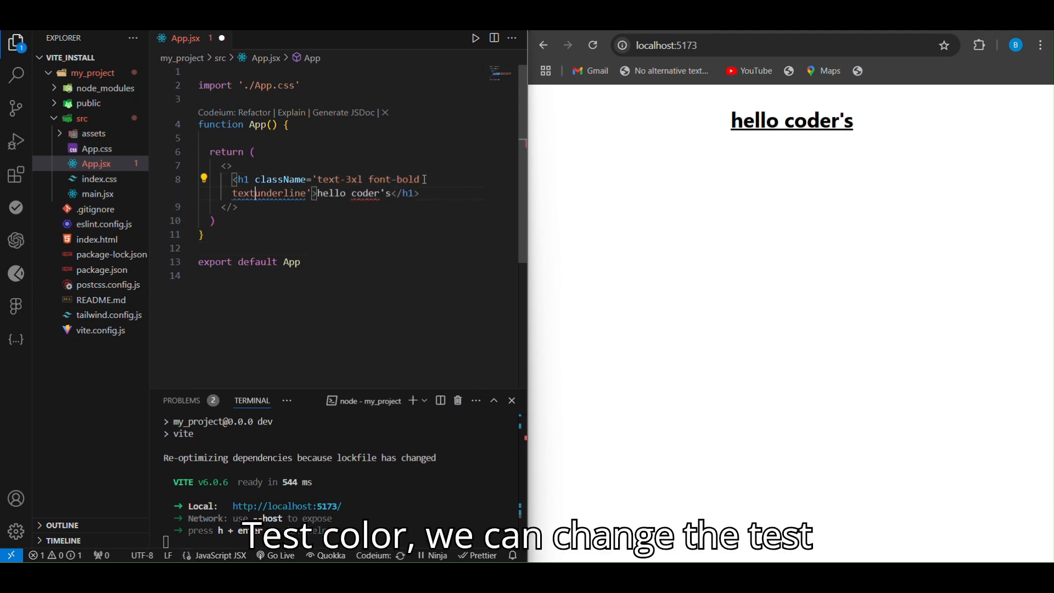
# Add text-blue-700 to the h1's className from the IntelliSense suggestions
pyautogui.write('text')
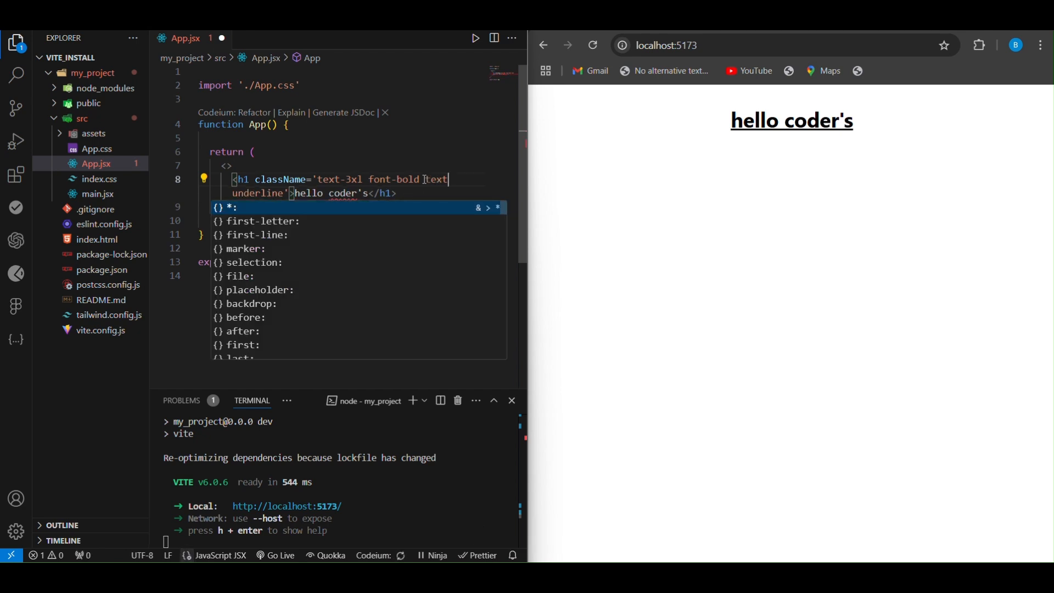
pyautogui.write('-')
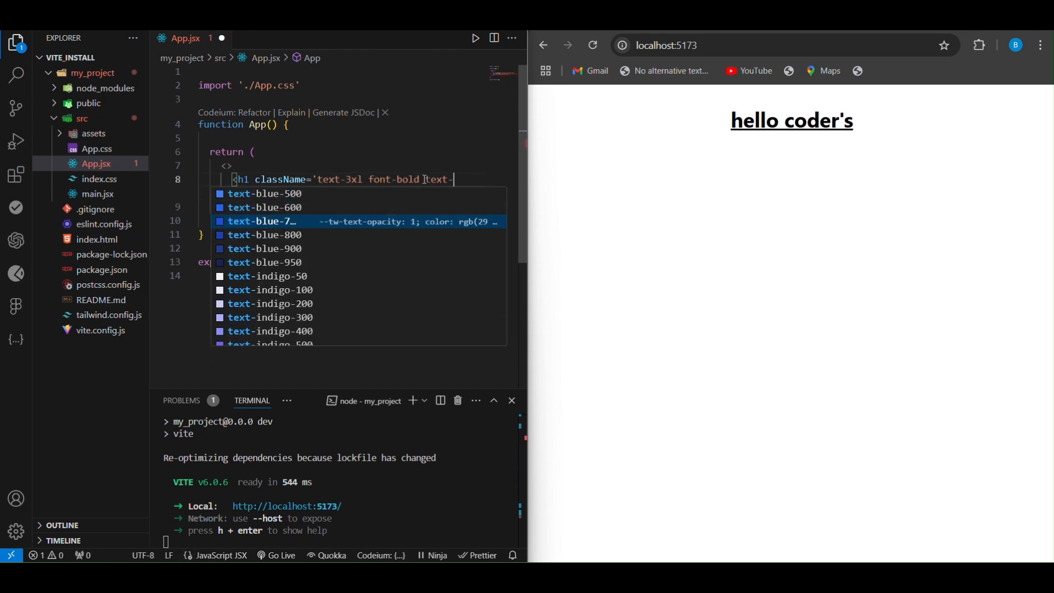
pyautogui.click(264, 222)
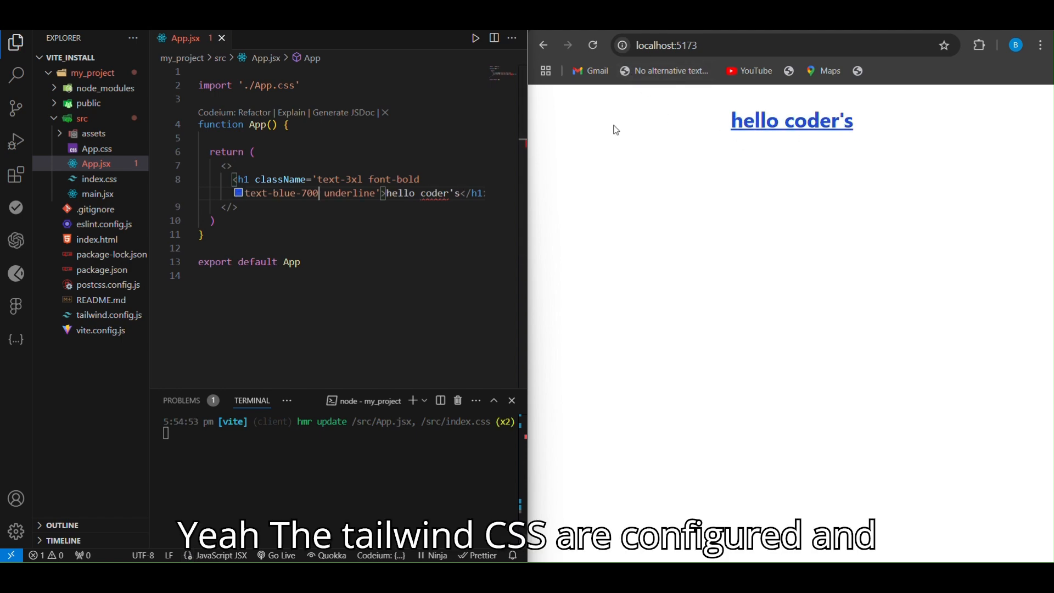
pyautogui.moveTo(437, 157)
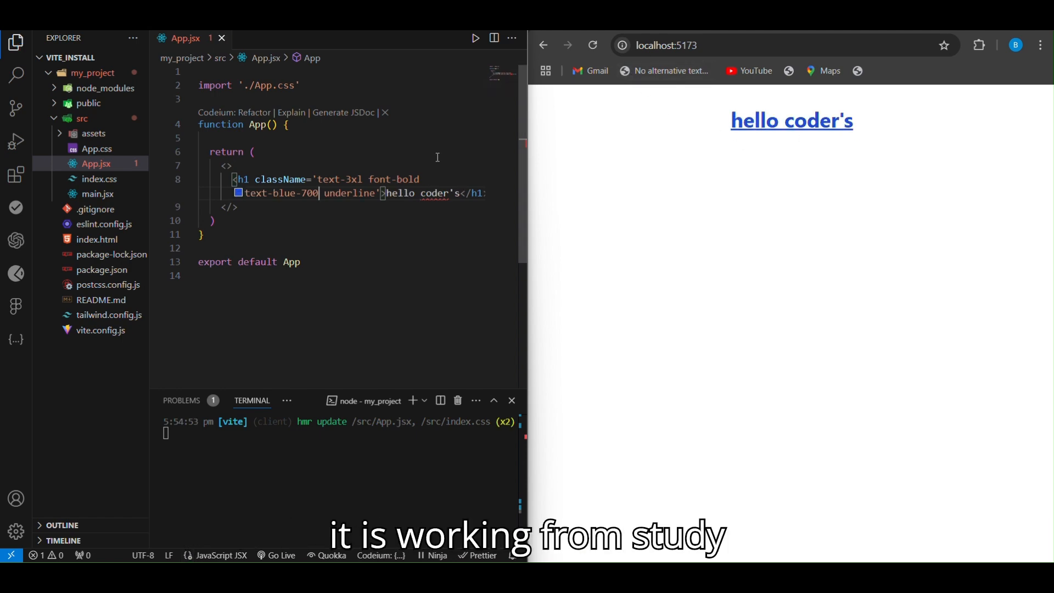